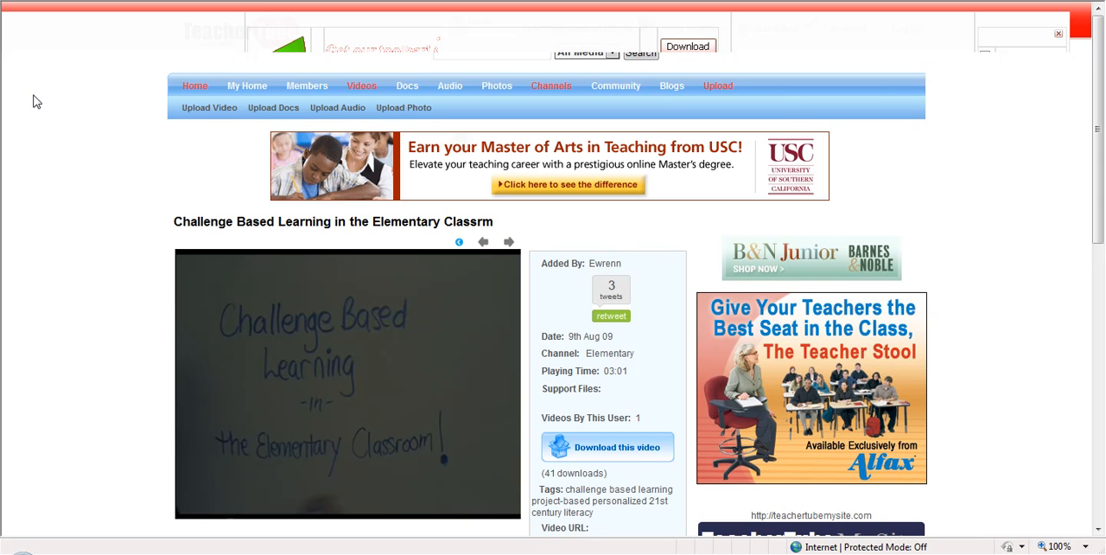
mouse_move(73, 129)
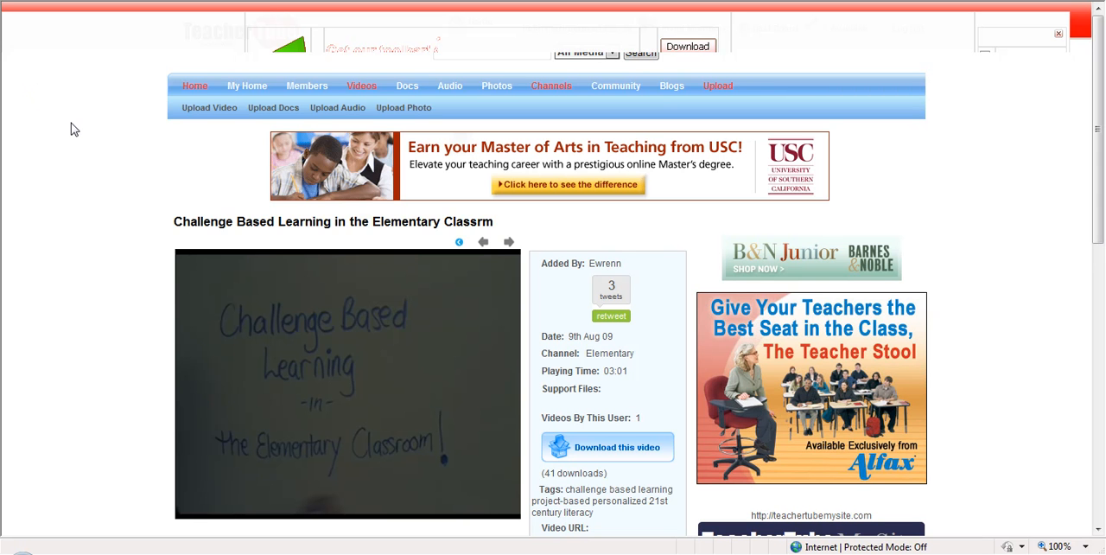
mouse_move(83, 183)
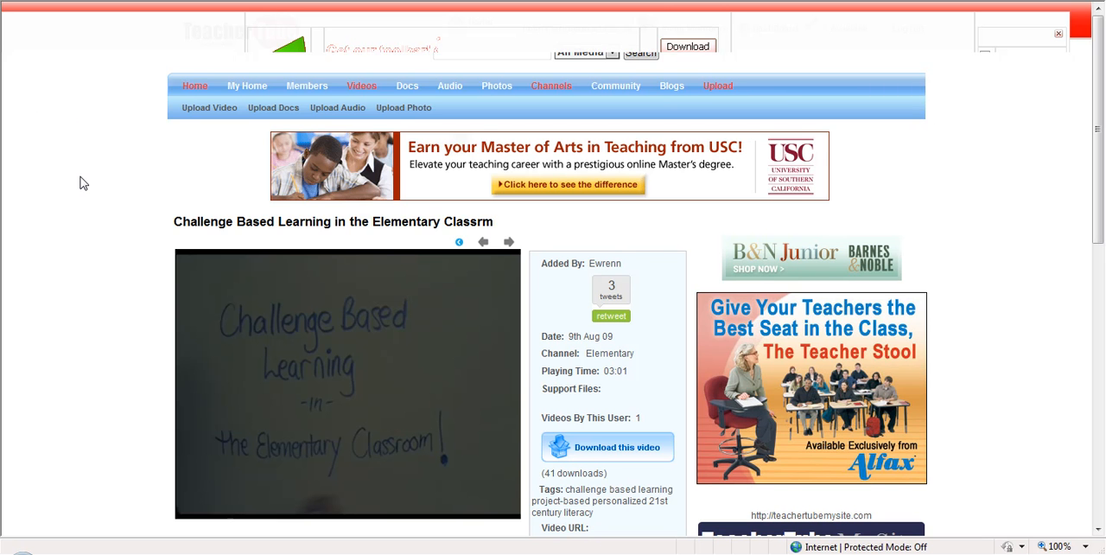
mouse_move(90, 190)
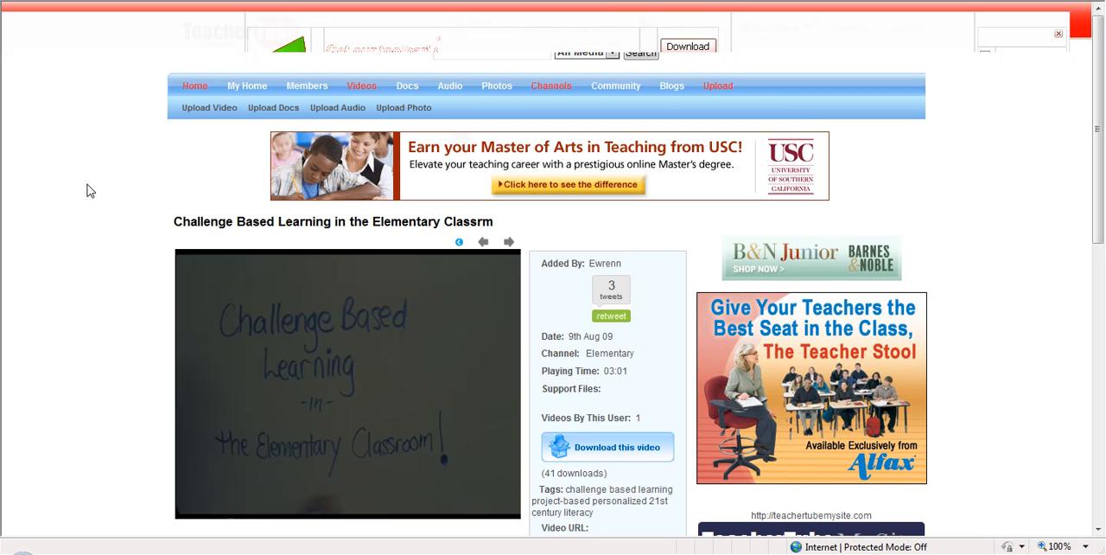
mouse_move(633, 258)
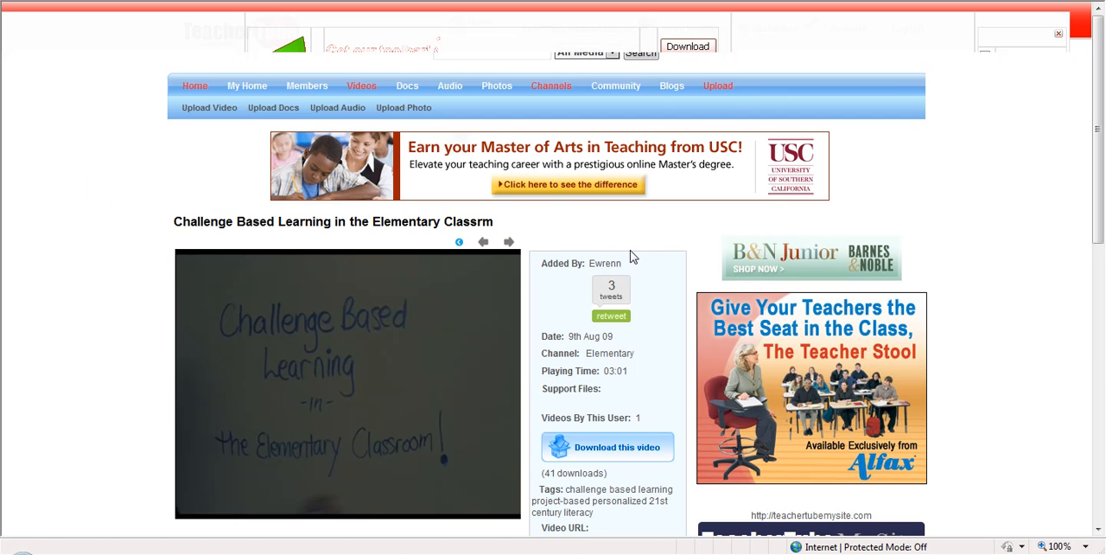
mouse_move(717, 87)
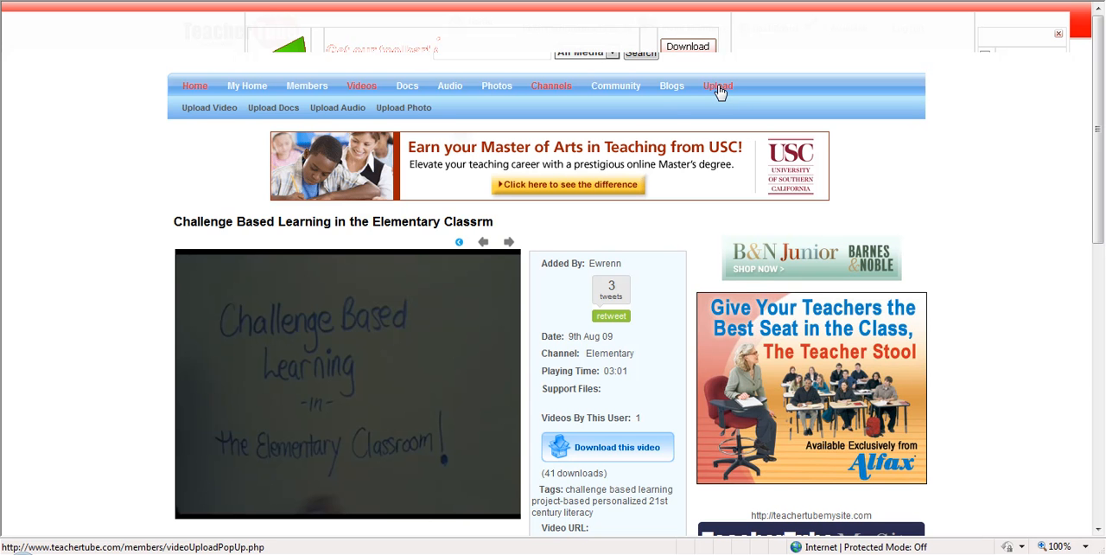
mouse_move(209, 107)
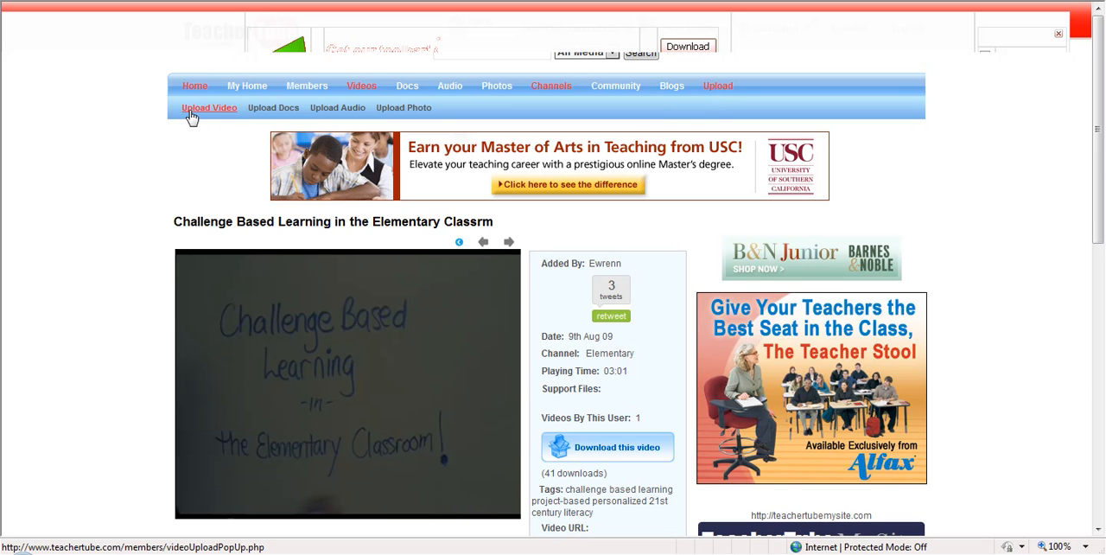
Step: Start a new video upload and place it in the BarnesClass album
click(207, 107)
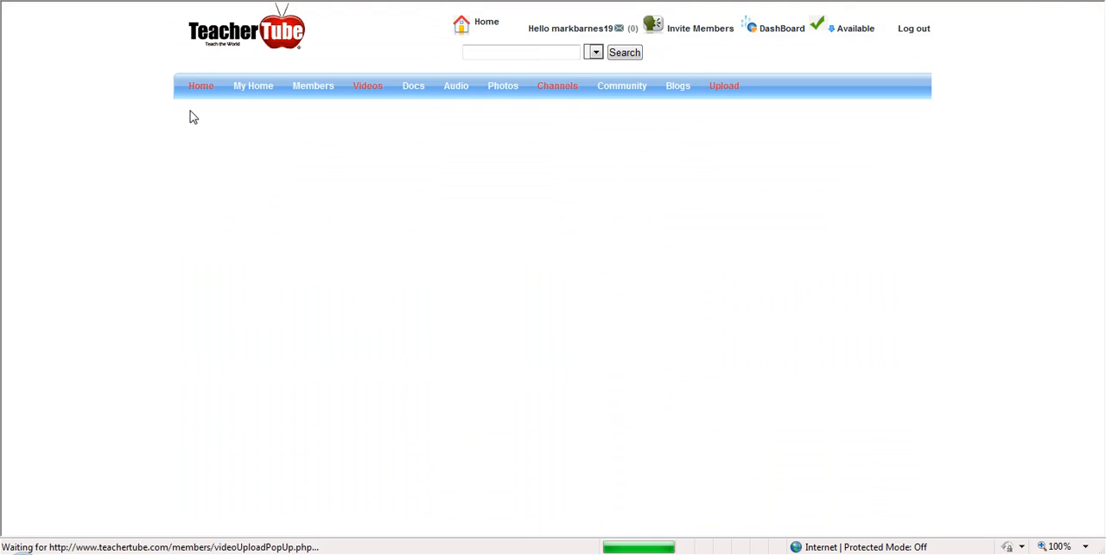
click(724, 87)
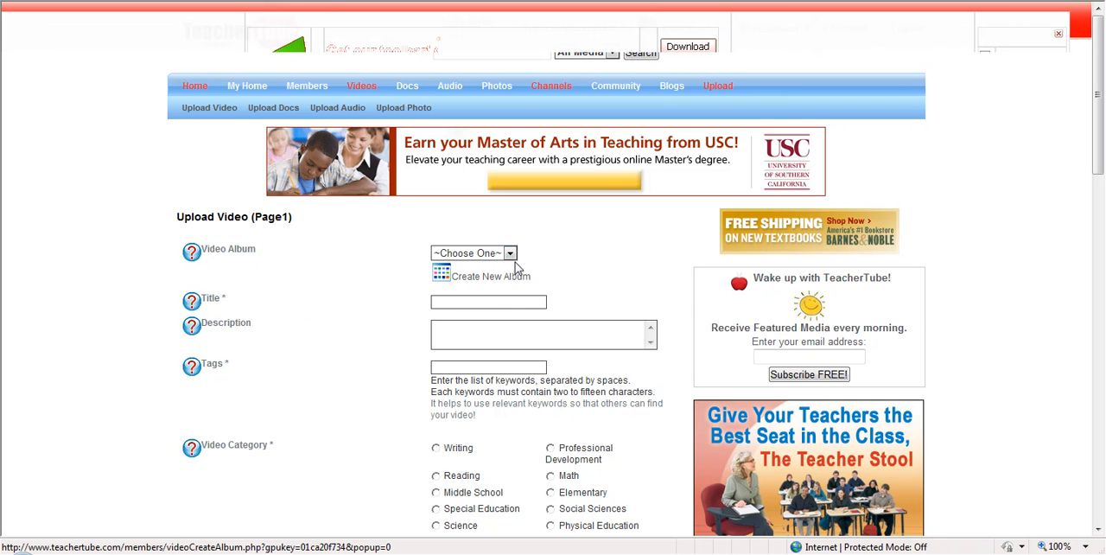
click(508, 252)
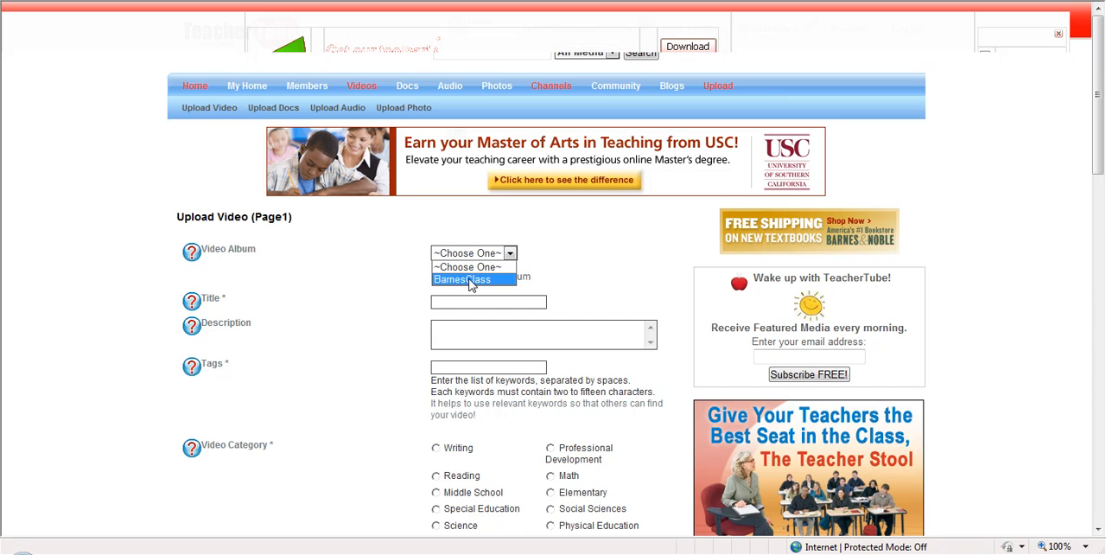
click(461, 280)
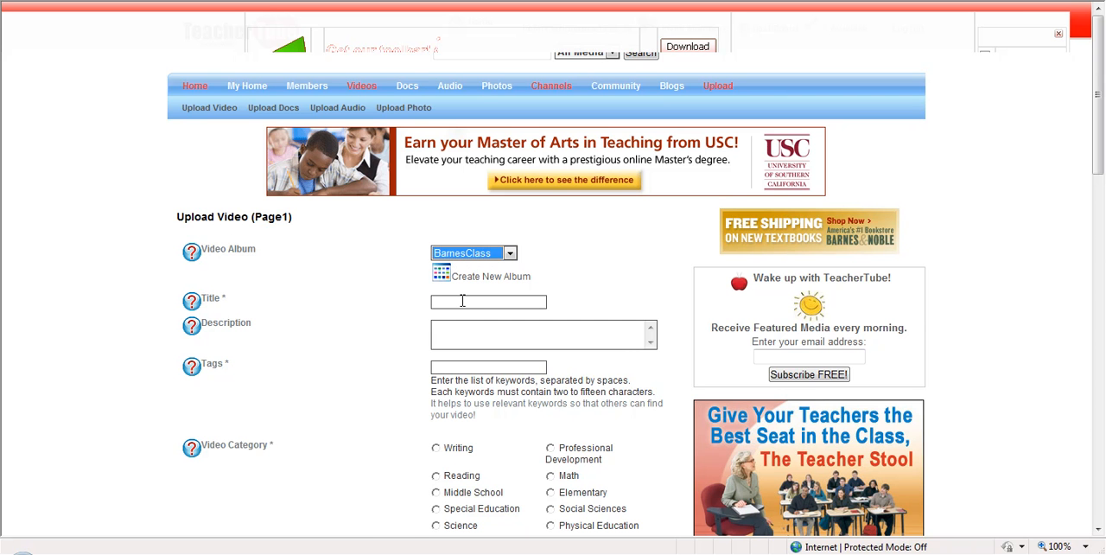
Step: Enter title 'vacation', description 'kids at the park' and tag 'vacation'
click(487, 301)
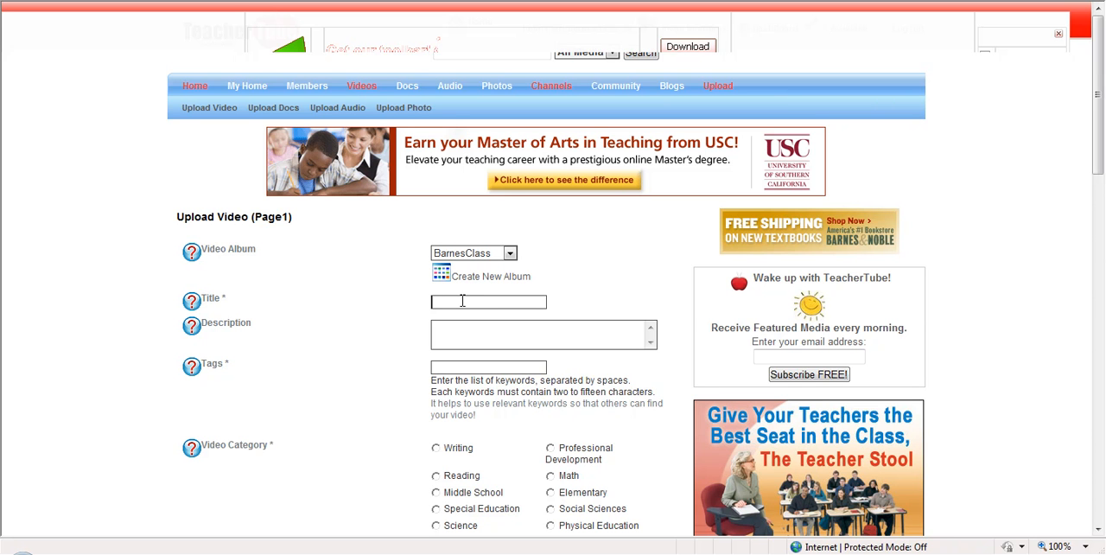
text(vaca)
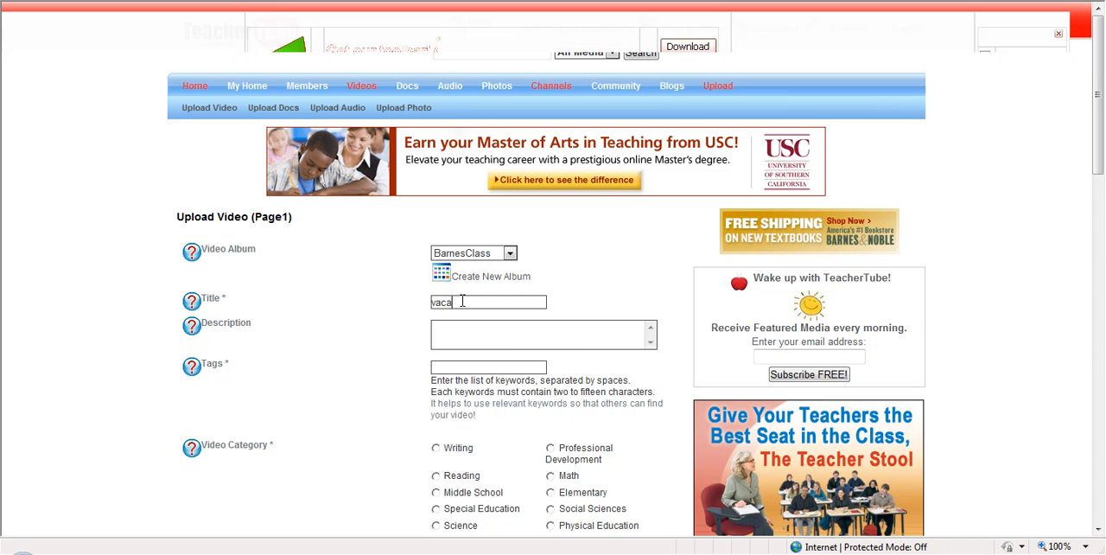
text(tion)
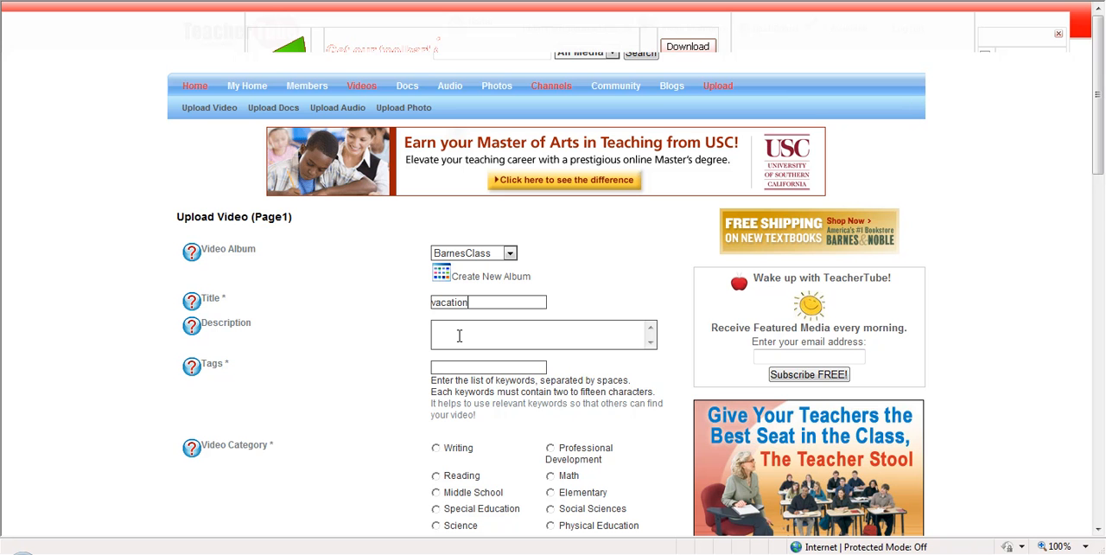
text(kids)
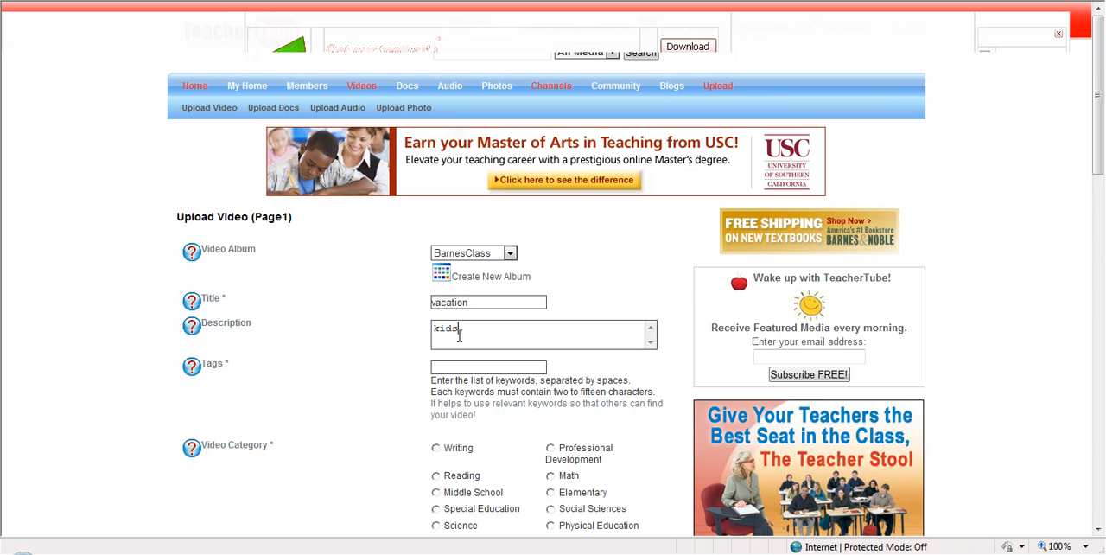
text(at the park)
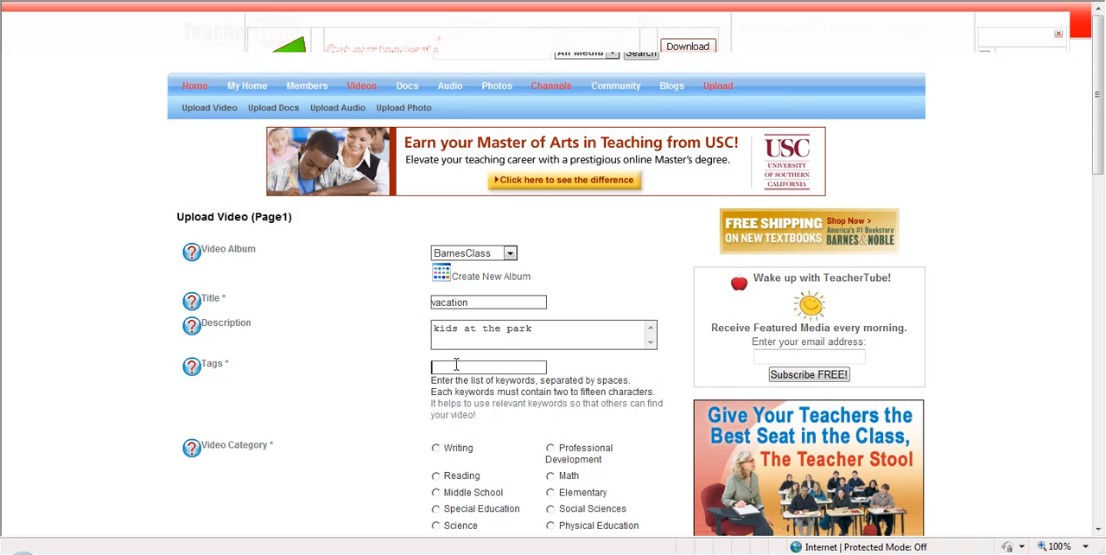
text(vacation)
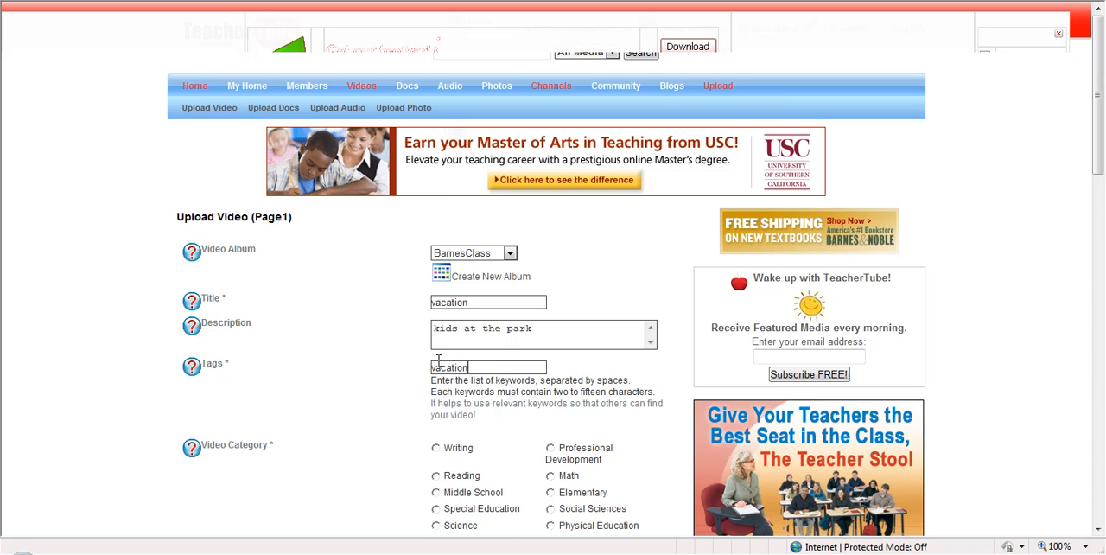
Step: Set the category to Middle School and disallow comments on the video
scroll(down, 3)
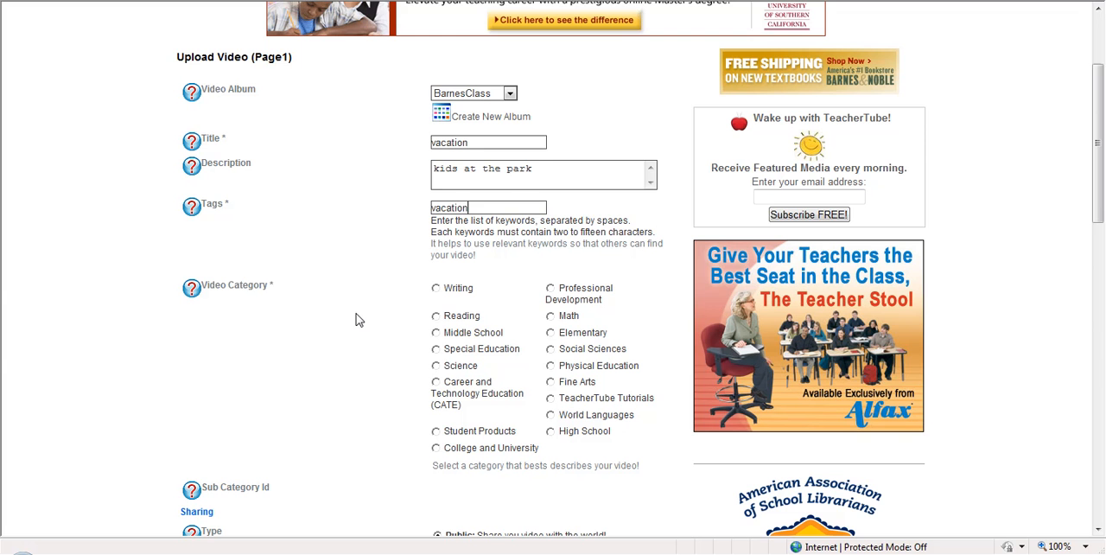
mouse_move(546, 400)
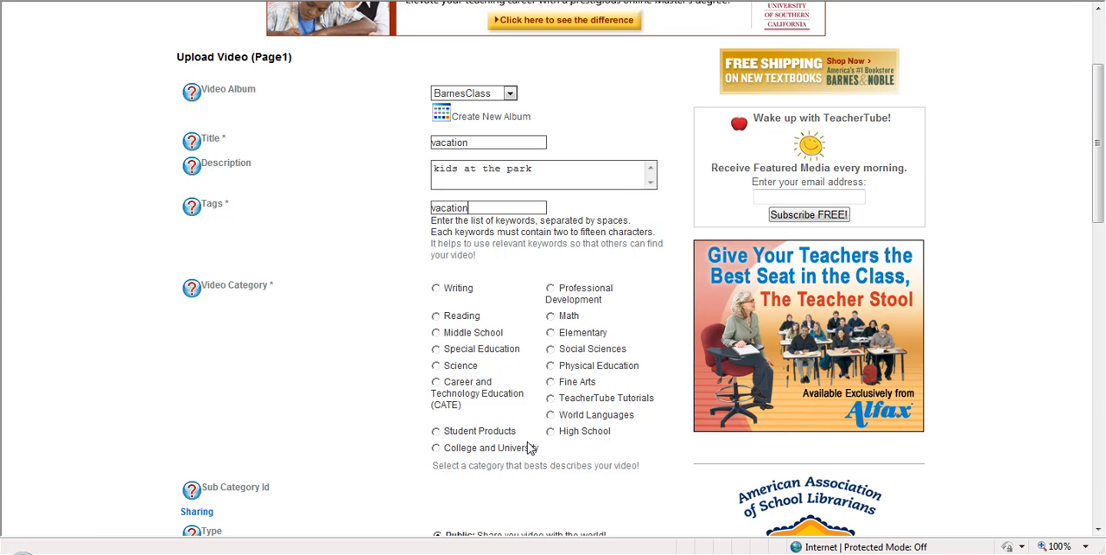
mouse_move(448, 343)
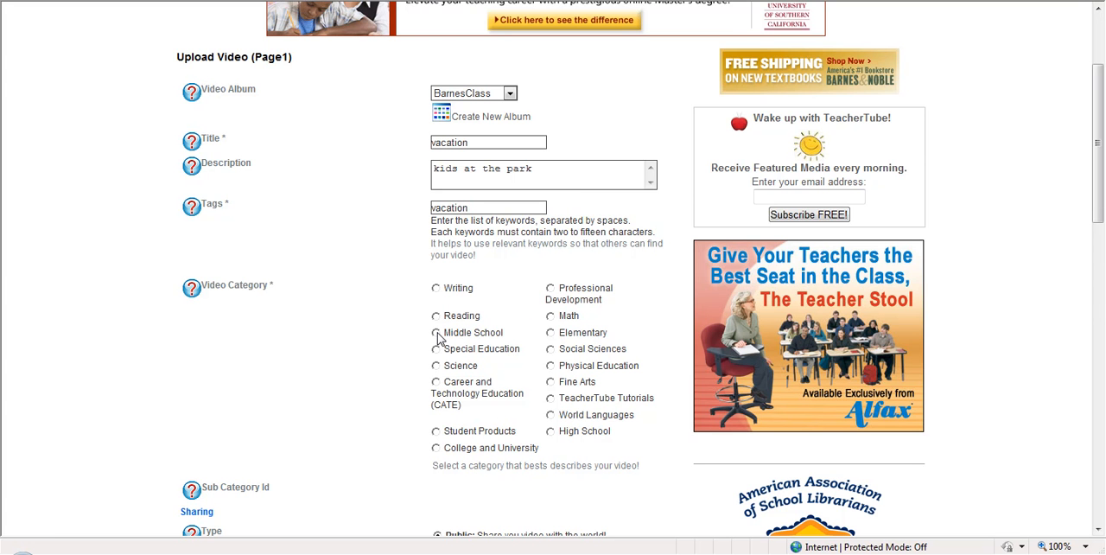
click(434, 332)
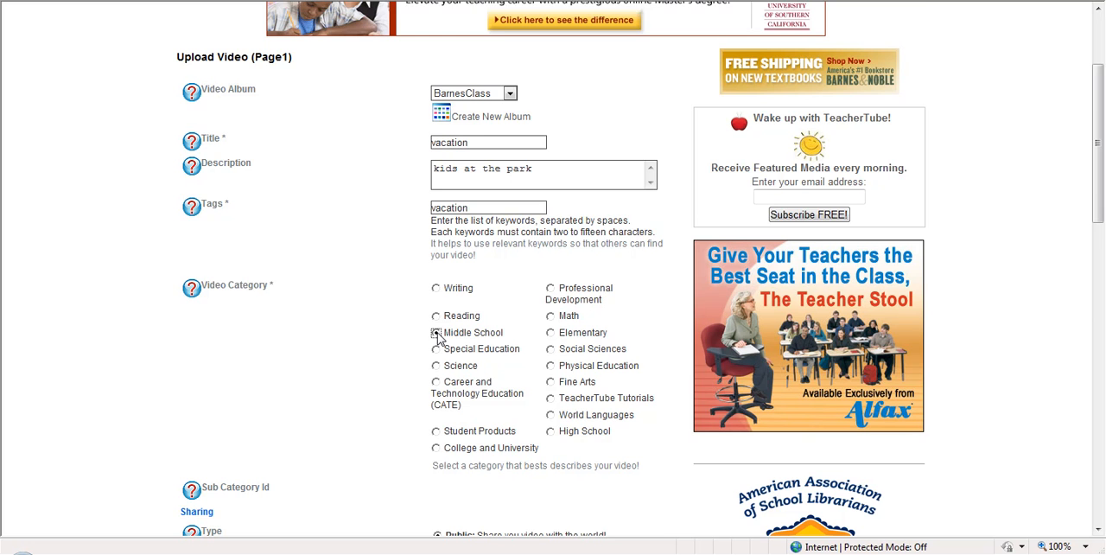
scroll(down, 3)
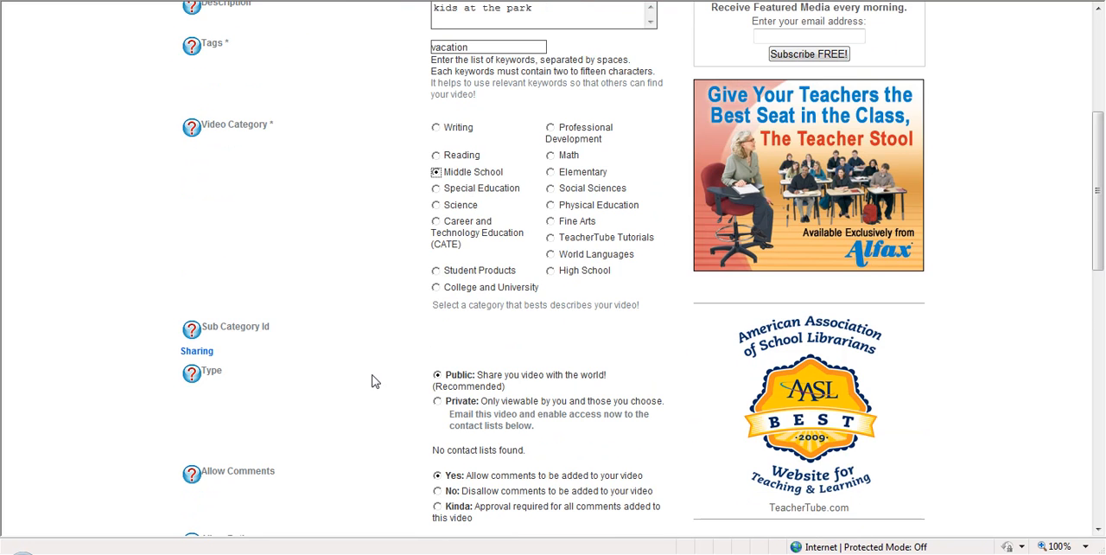
scroll(down, 3)
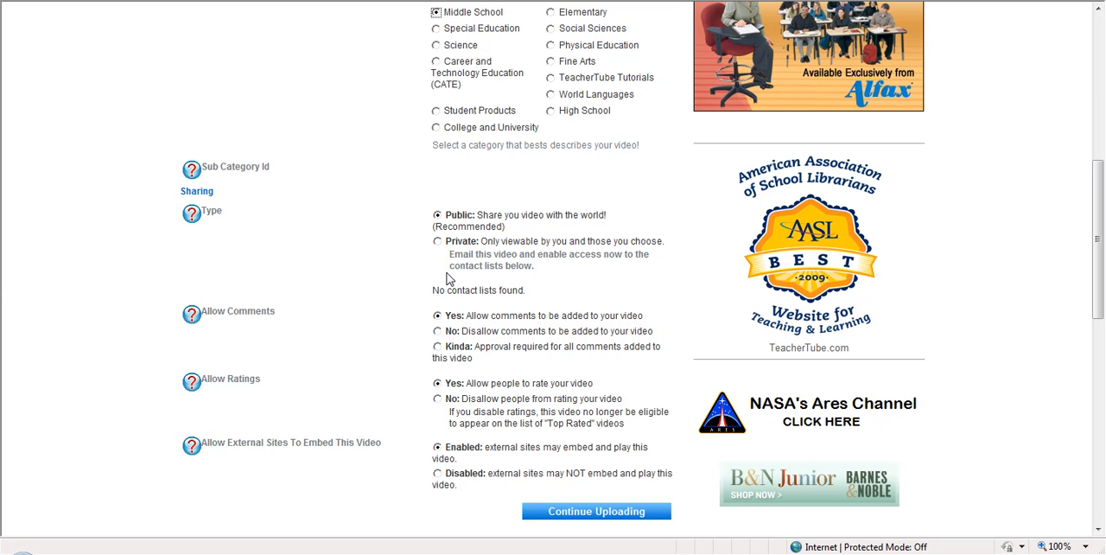
mouse_move(240, 332)
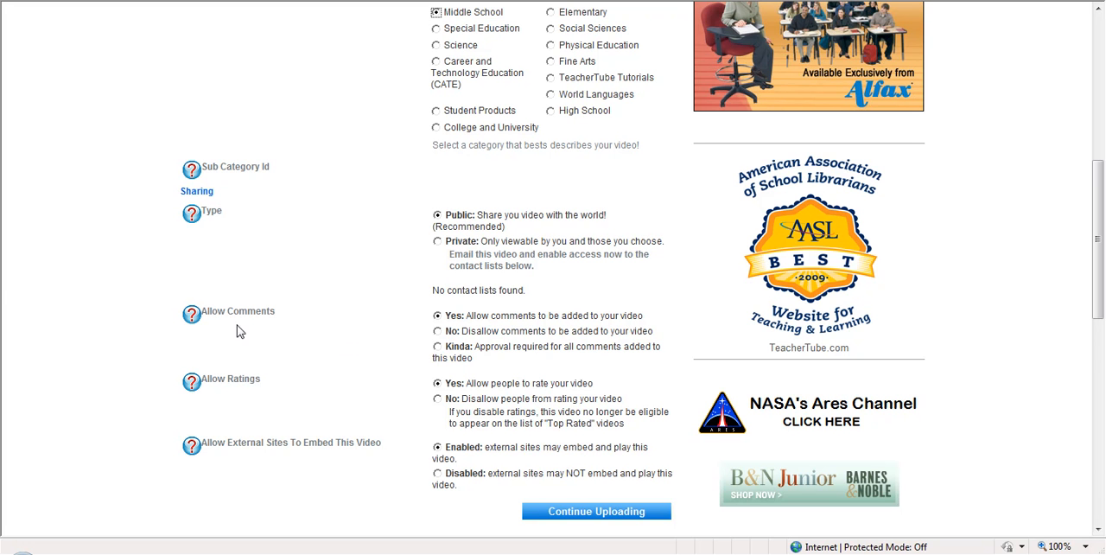
click(435, 332)
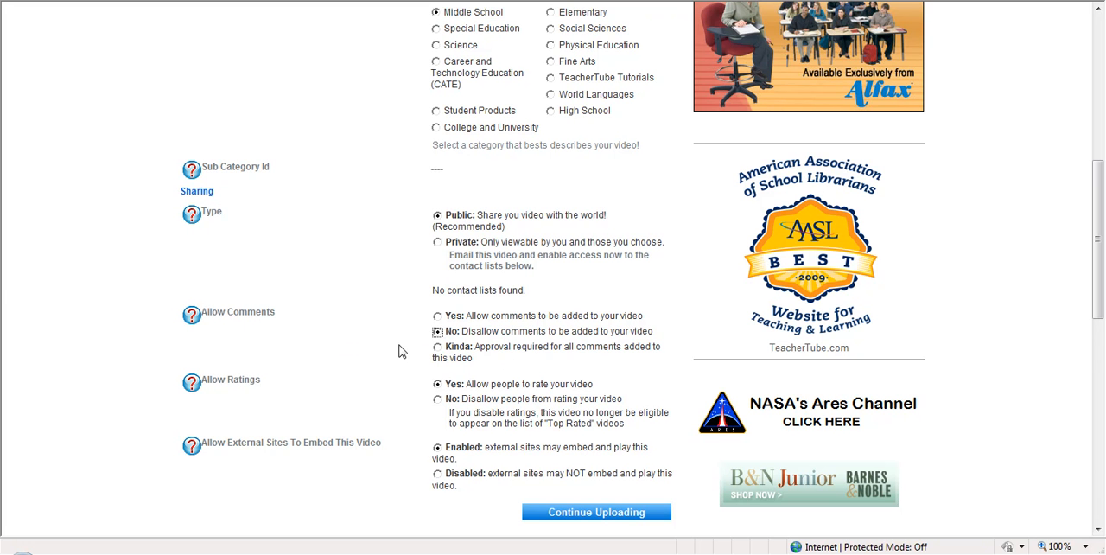
mouse_move(439, 406)
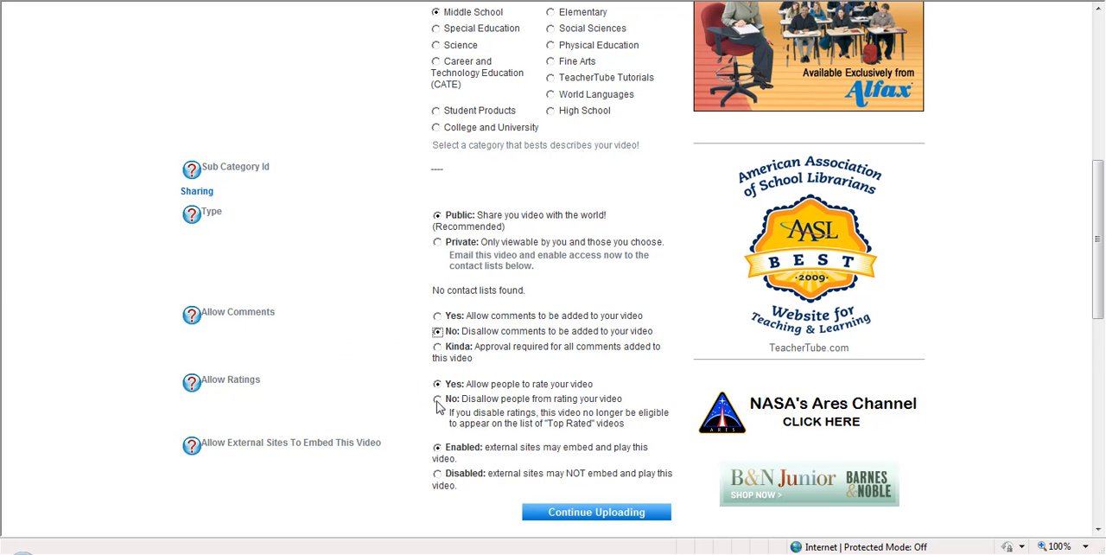
Step: Disable external embedding and continue to the file-upload page
scroll(down, 3)
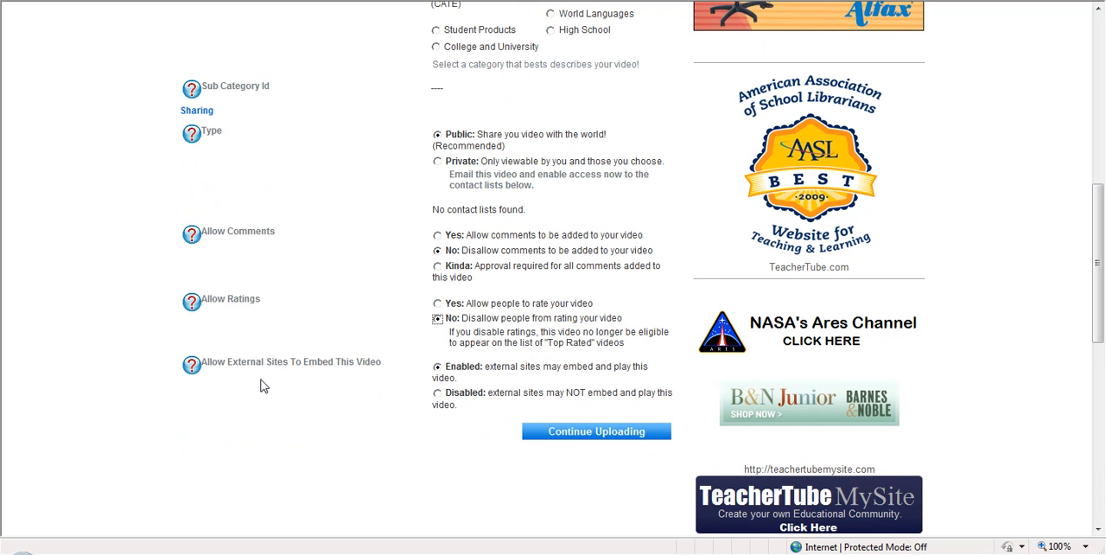
mouse_move(318, 372)
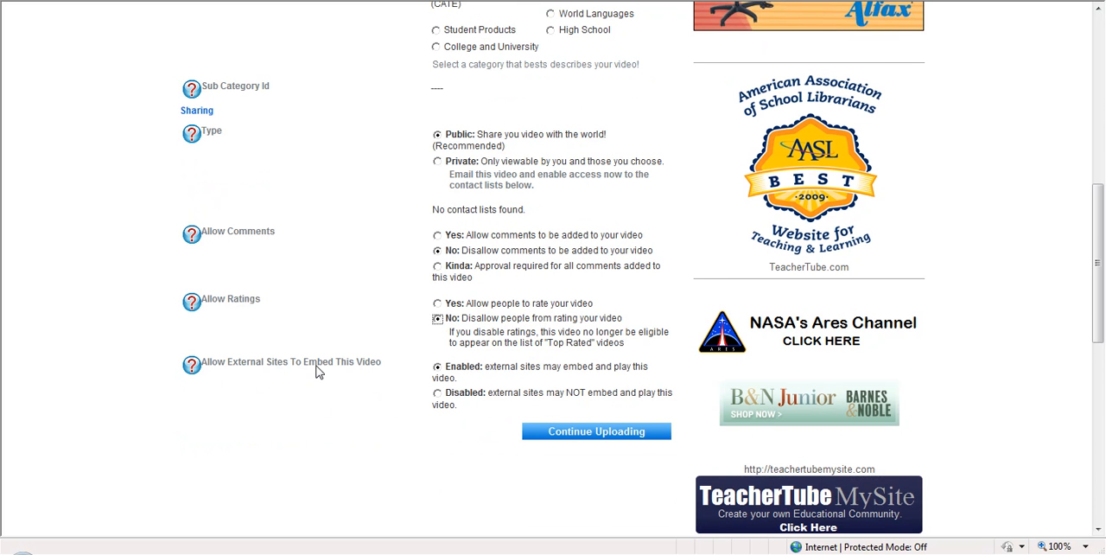
click(436, 394)
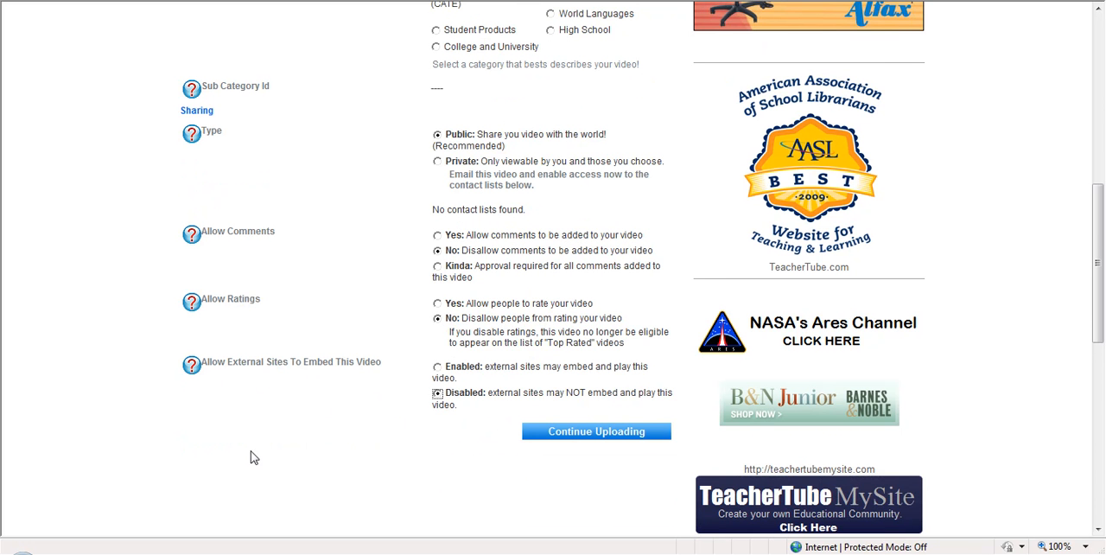
mouse_move(574, 487)
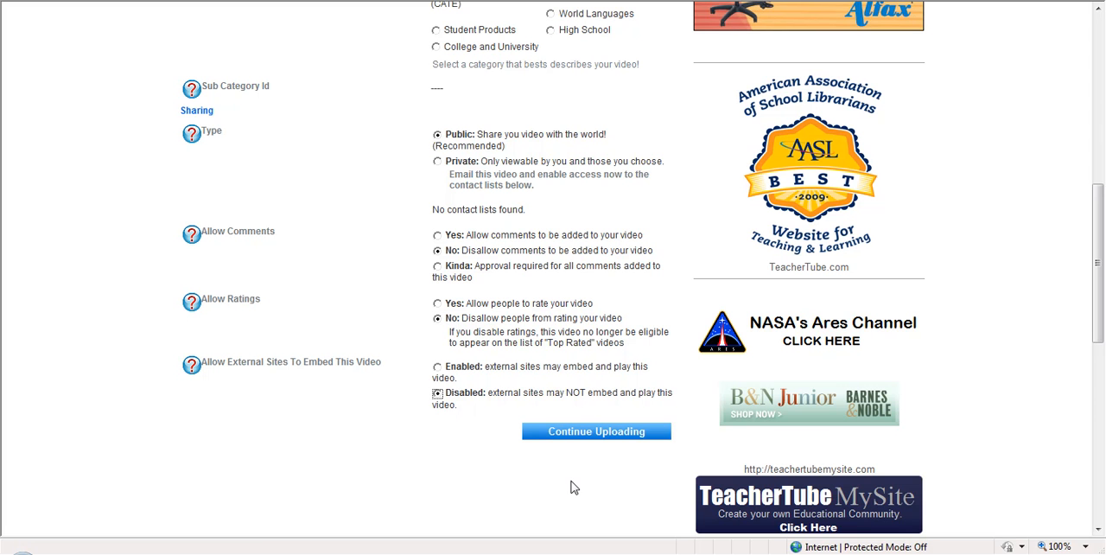
mouse_move(587, 463)
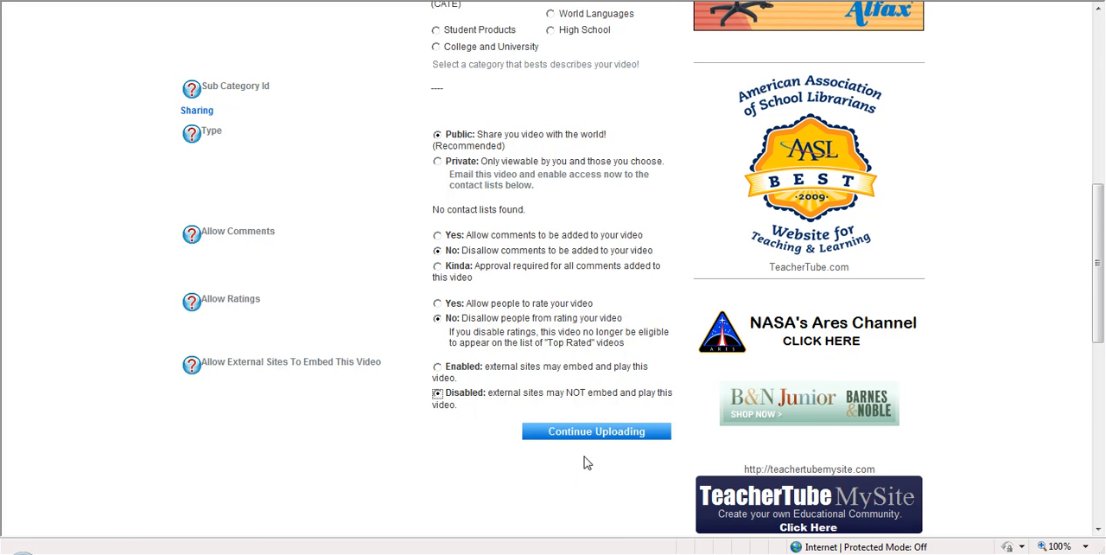
mouse_move(587, 435)
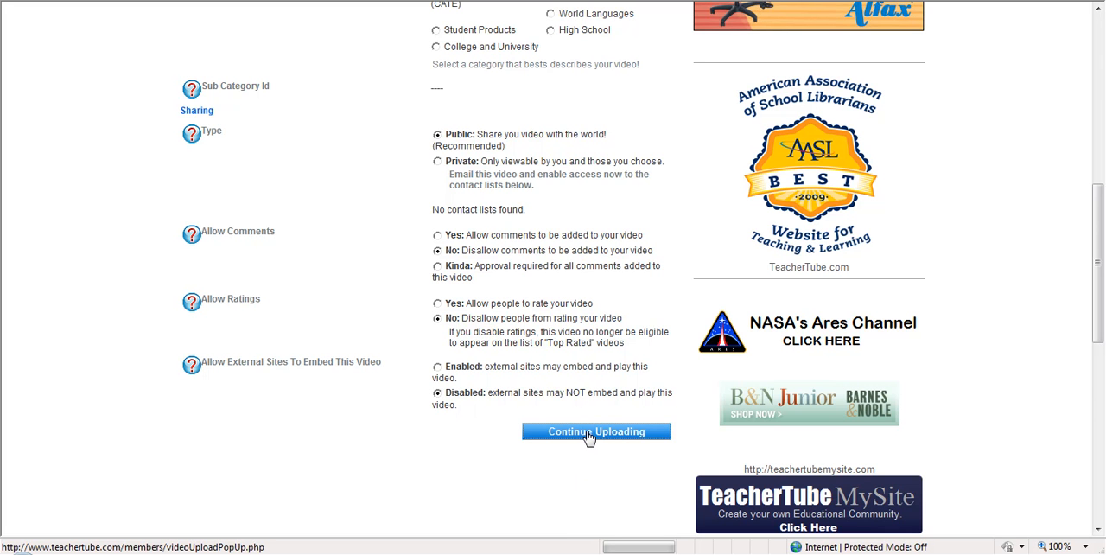
click(595, 432)
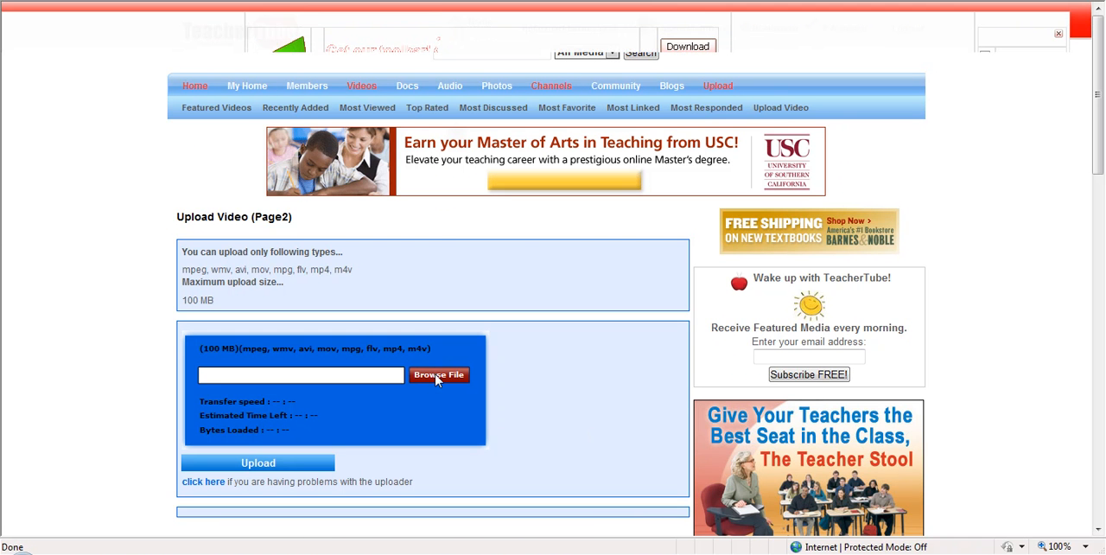
Step: Browse into massanutten 2009 > the park and upload kids climbing.AVI
click(439, 374)
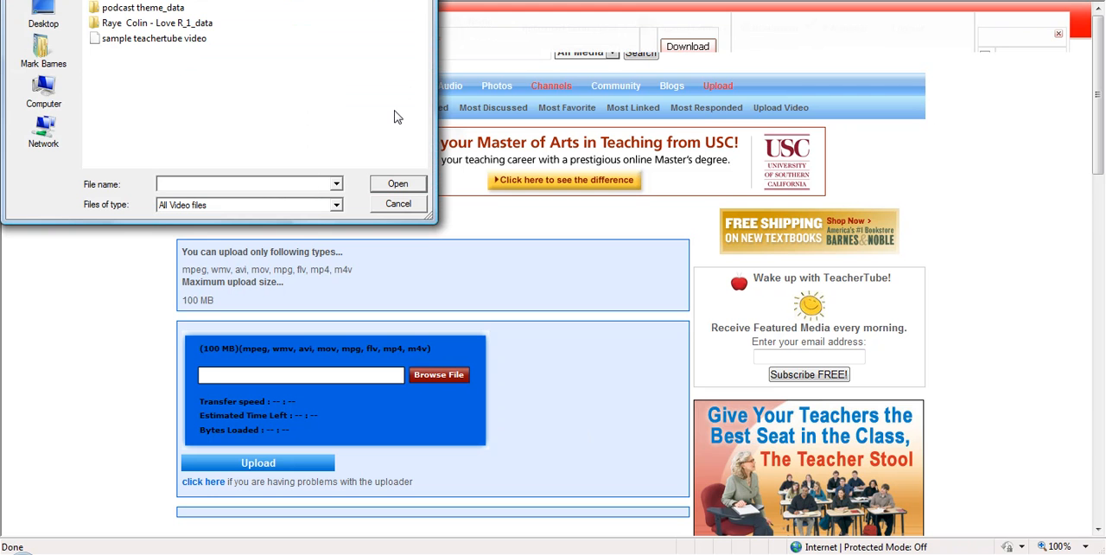
mouse_move(104, 114)
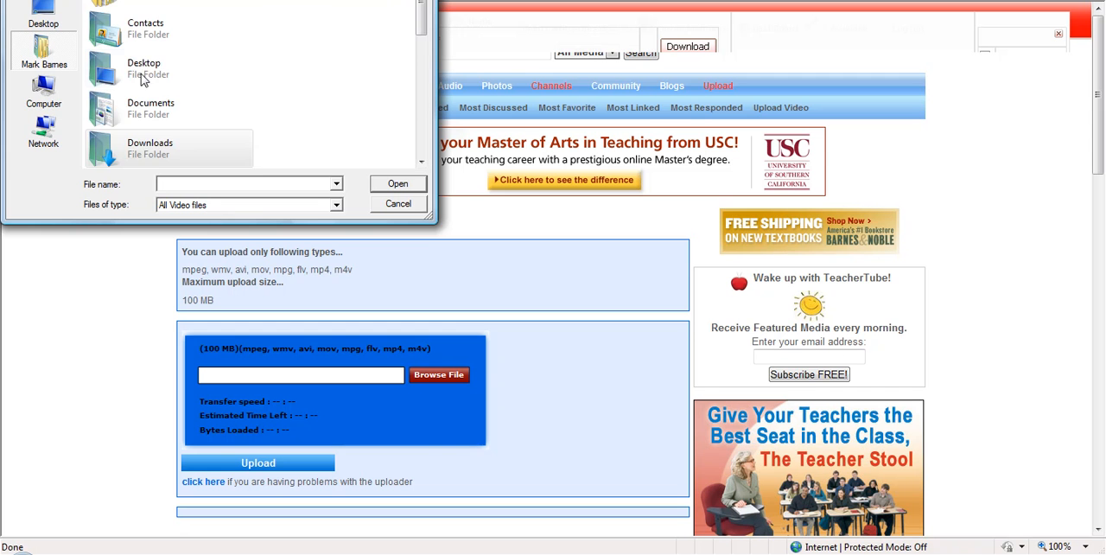
scroll(down, 3)
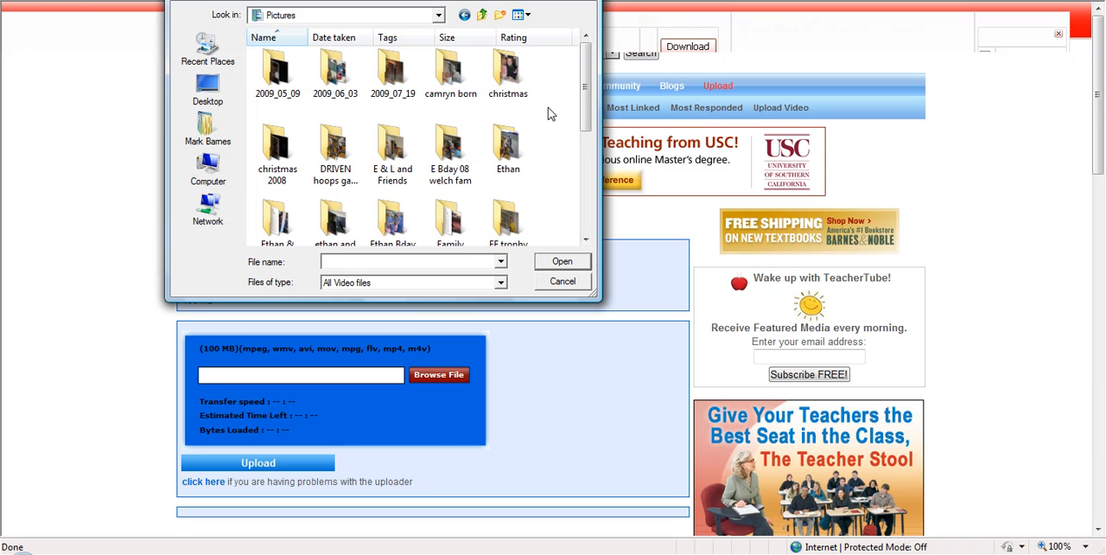
scroll(down, 3)
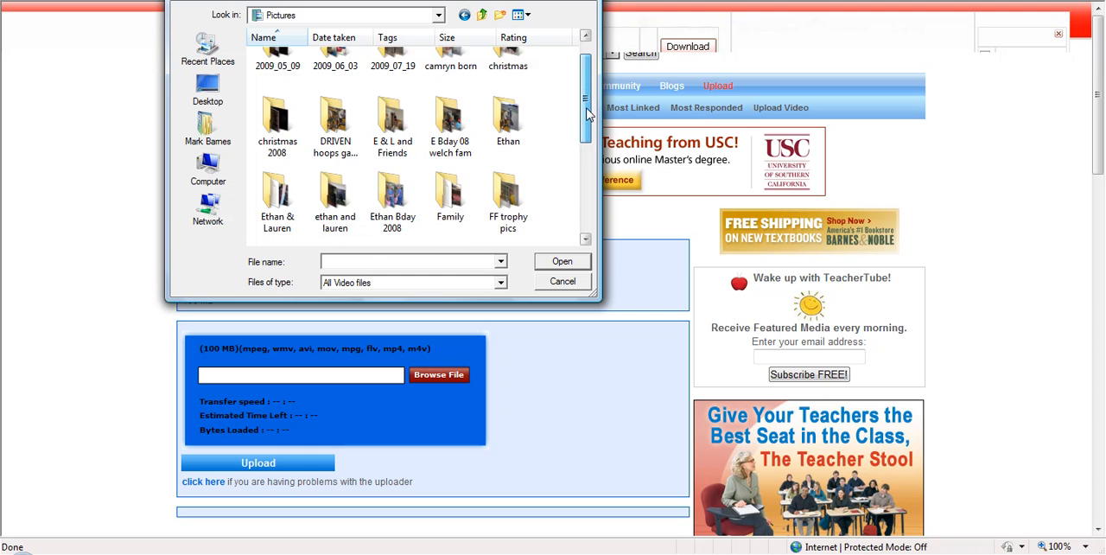
scroll(down, 3)
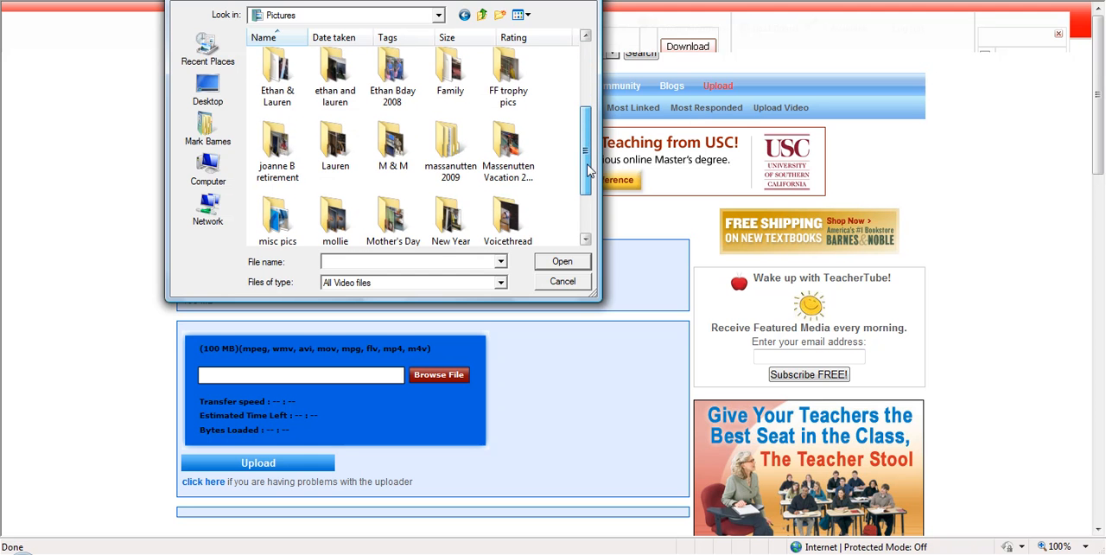
double_click(449, 142)
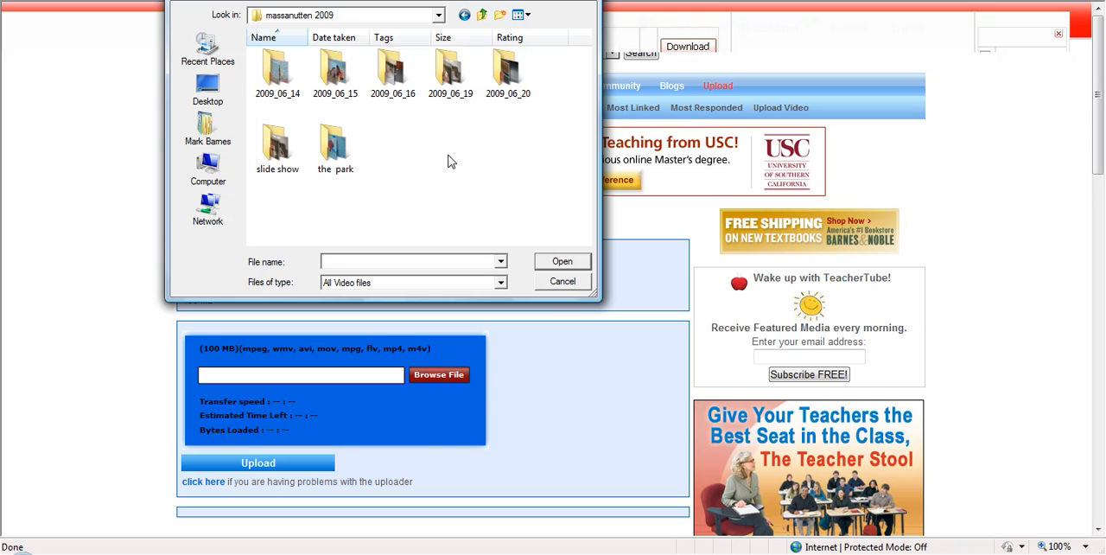
mouse_move(336, 141)
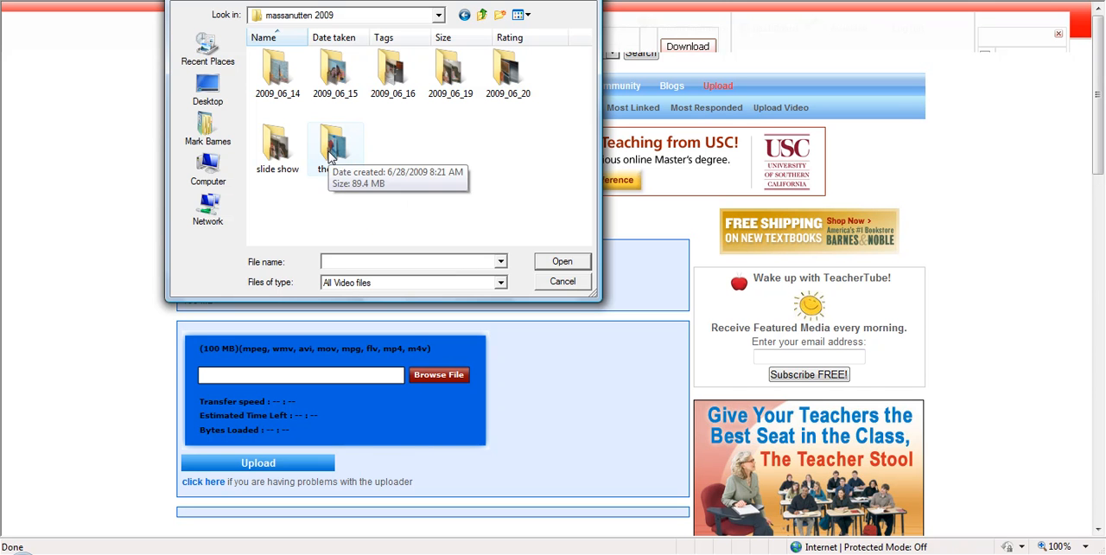
double_click(335, 146)
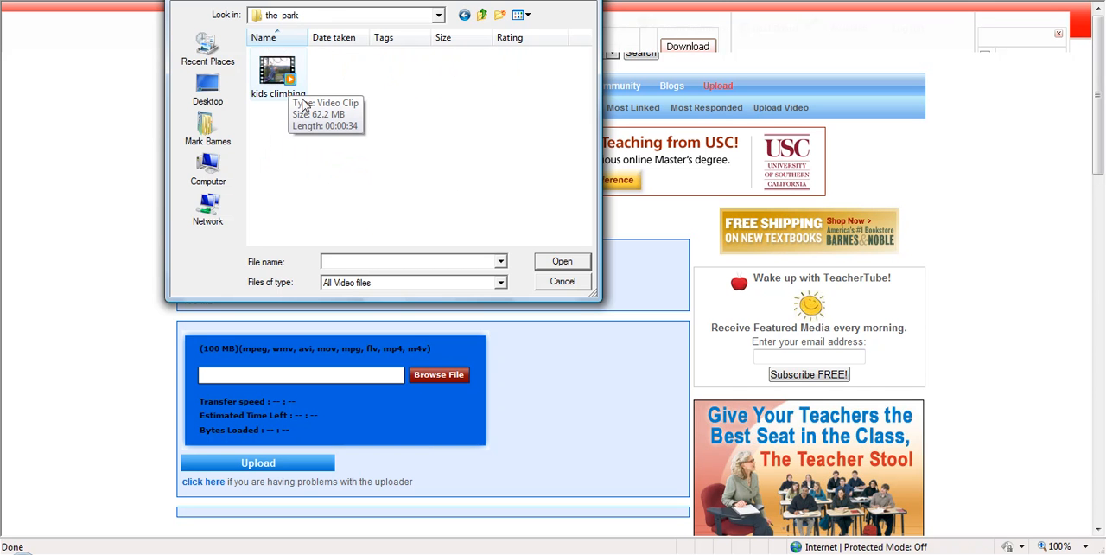
mouse_move(291, 82)
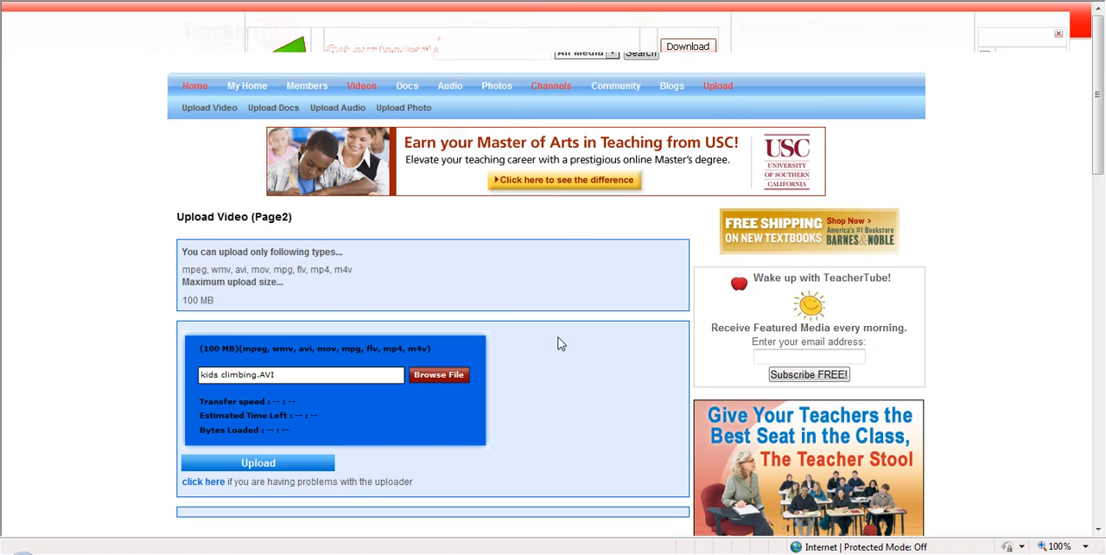
click(258, 463)
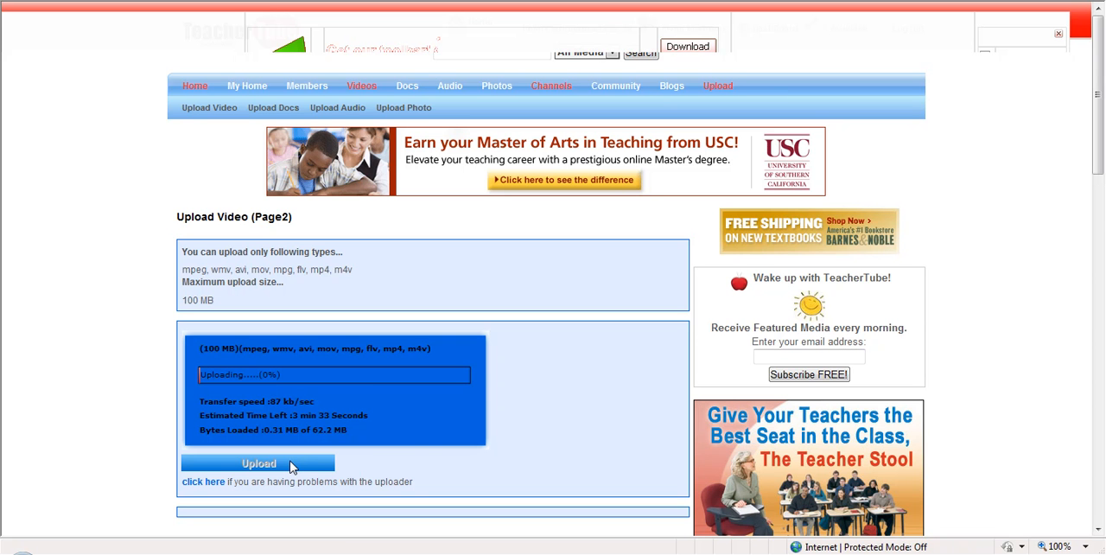
mouse_move(117, 379)
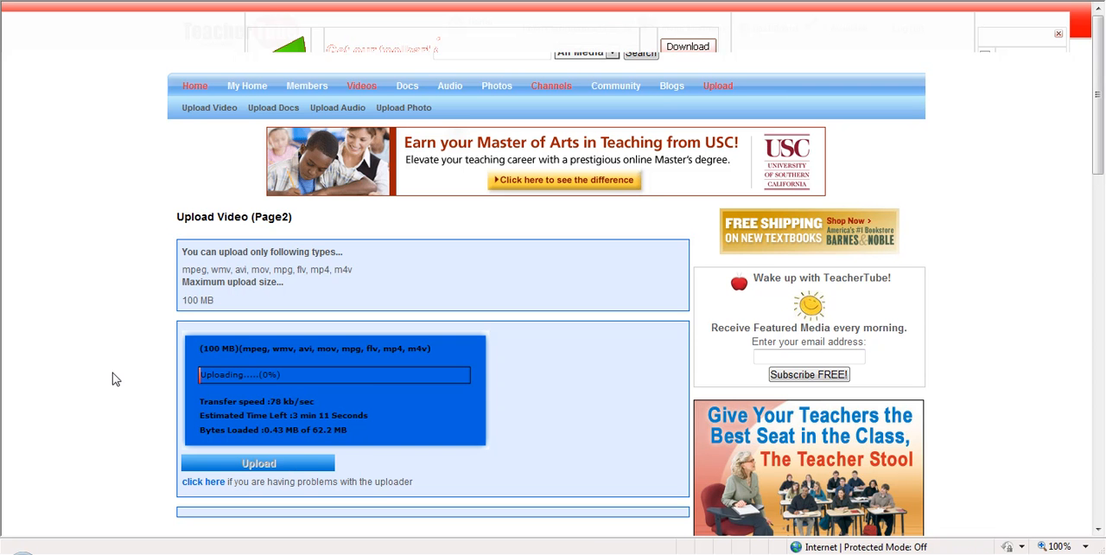
mouse_move(55, 67)
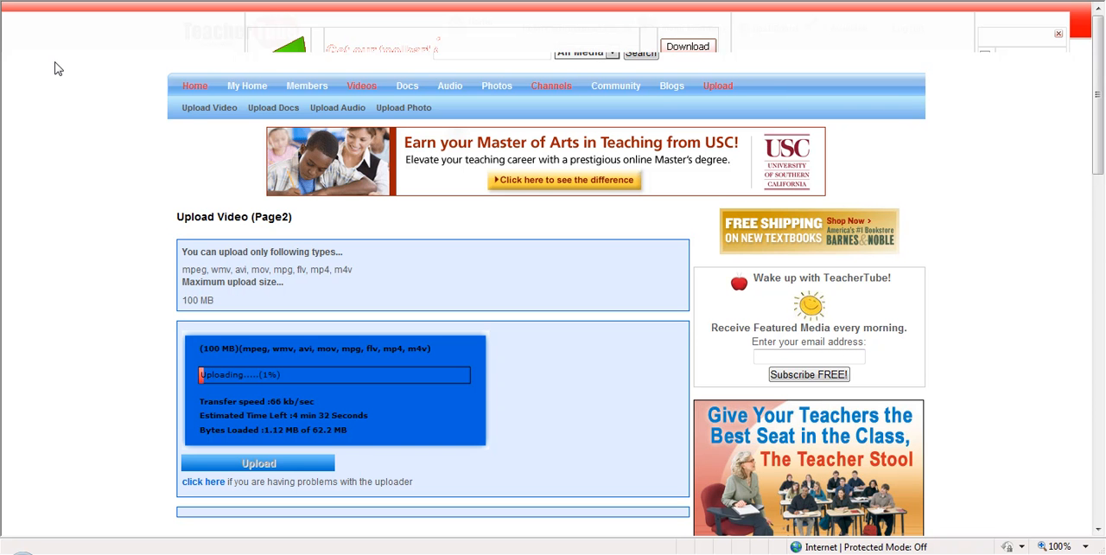
mouse_move(254, 356)
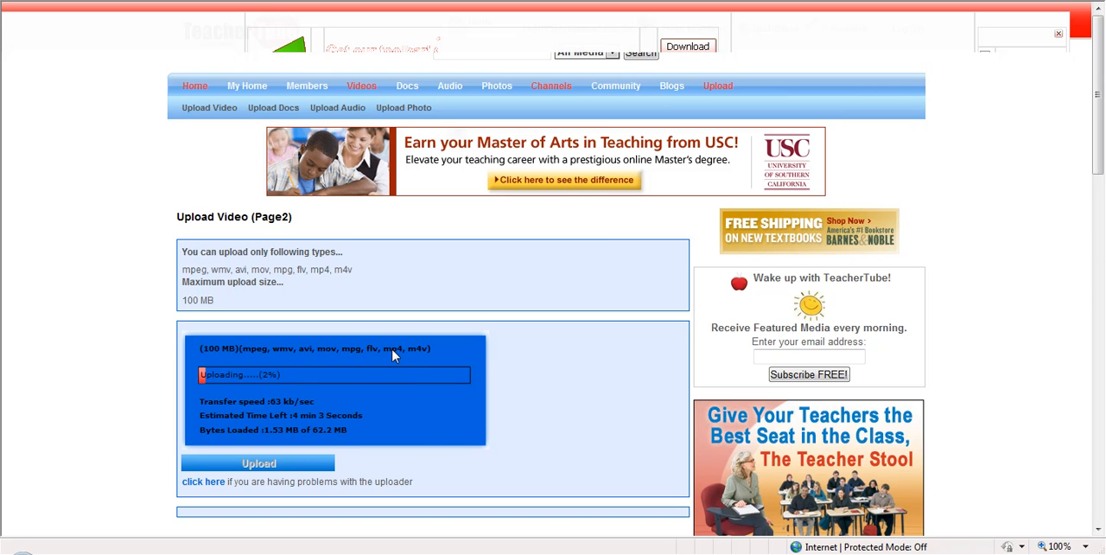
mouse_move(134, 266)
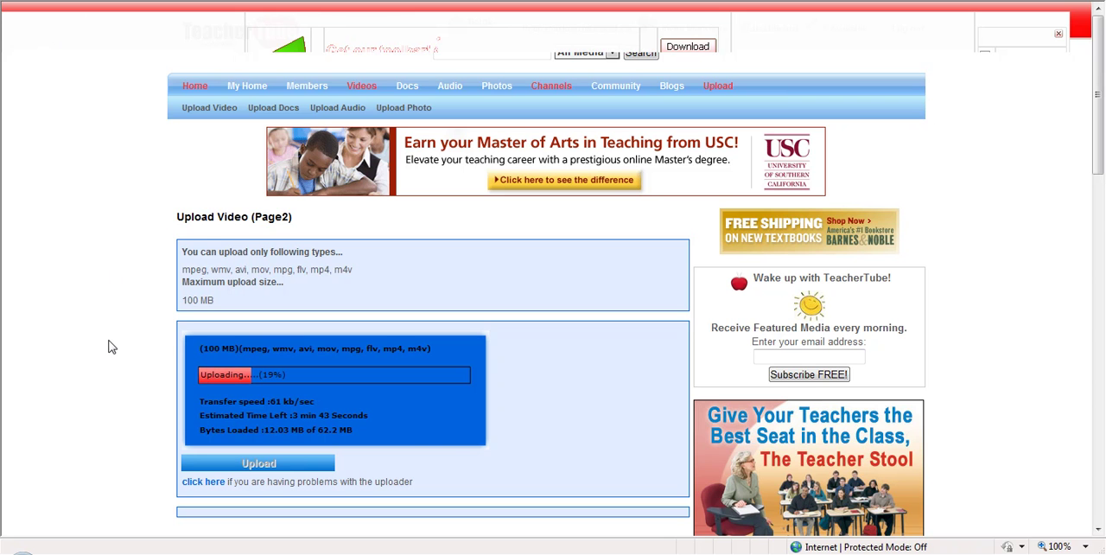
mouse_move(164, 456)
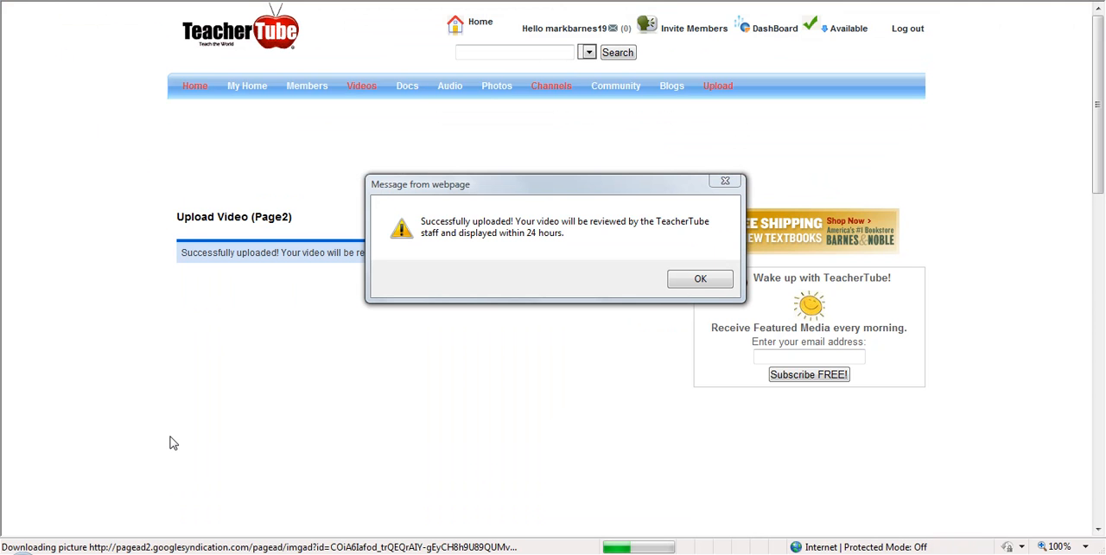
mouse_move(771, 201)
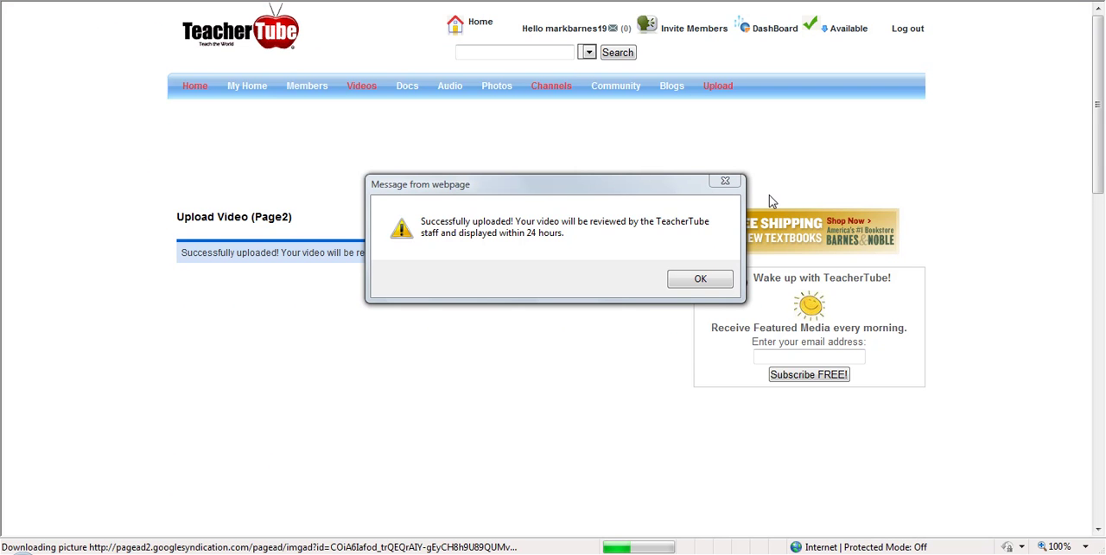
mouse_move(515, 237)
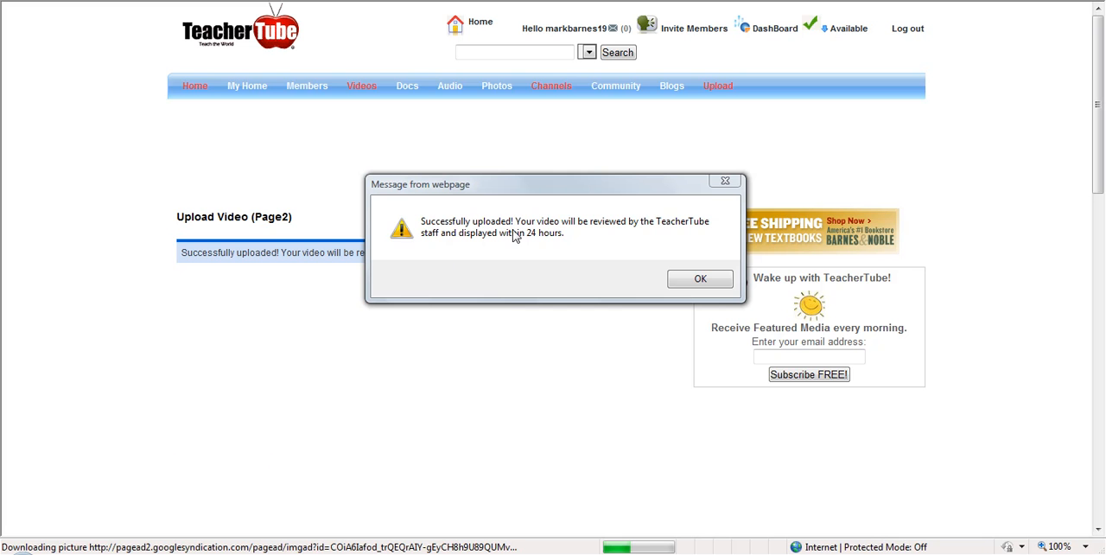
mouse_move(609, 255)
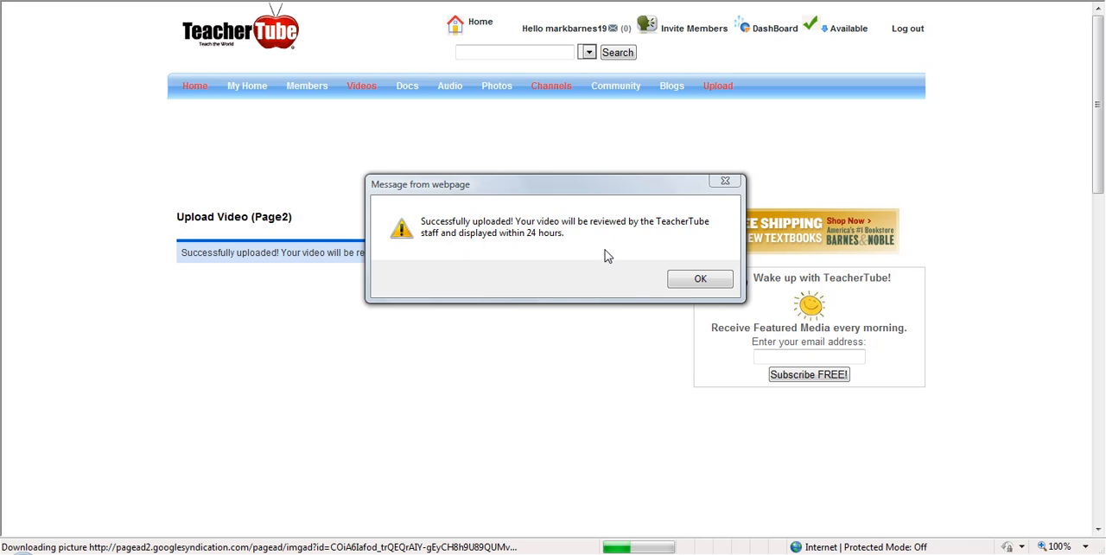
mouse_move(580, 297)
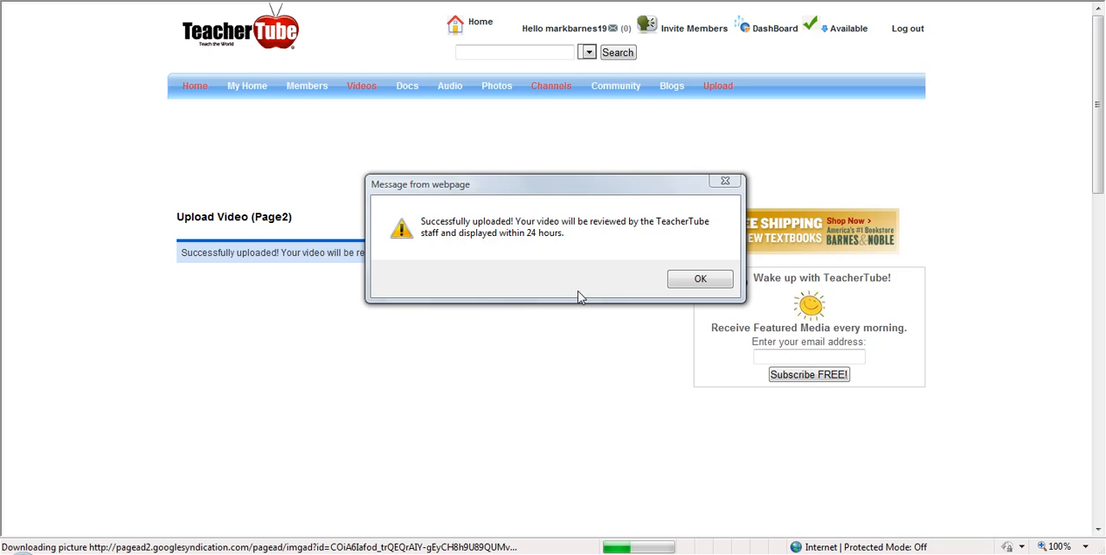
mouse_move(653, 370)
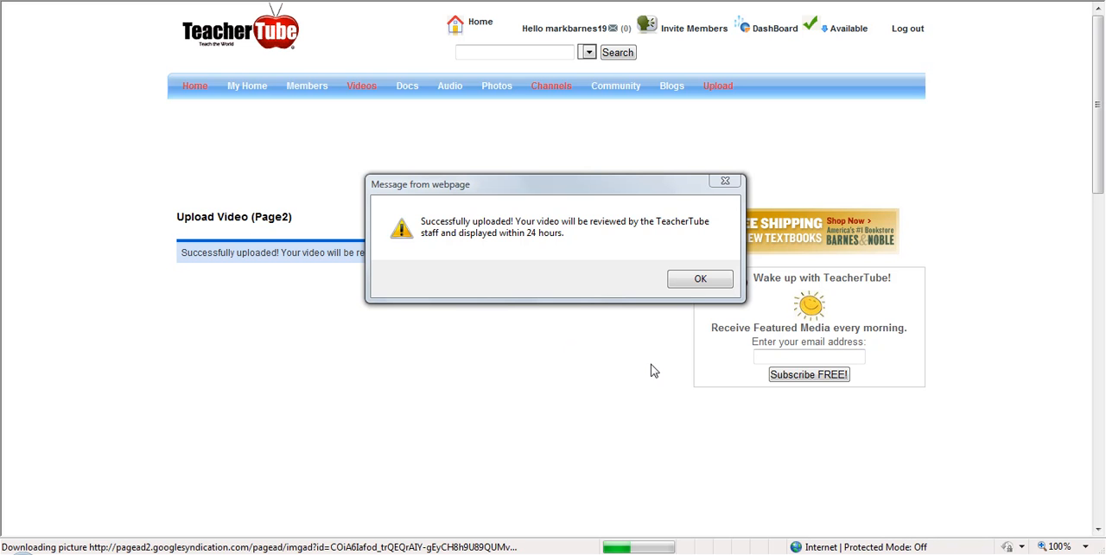
Step: Dismiss the successful-upload message box with OK
click(700, 278)
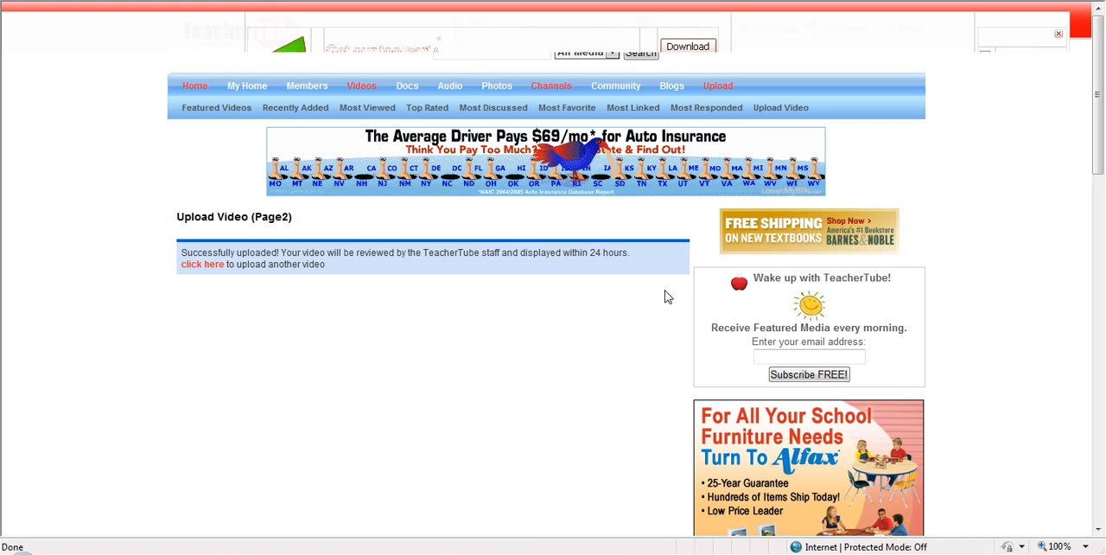
mouse_move(627, 339)
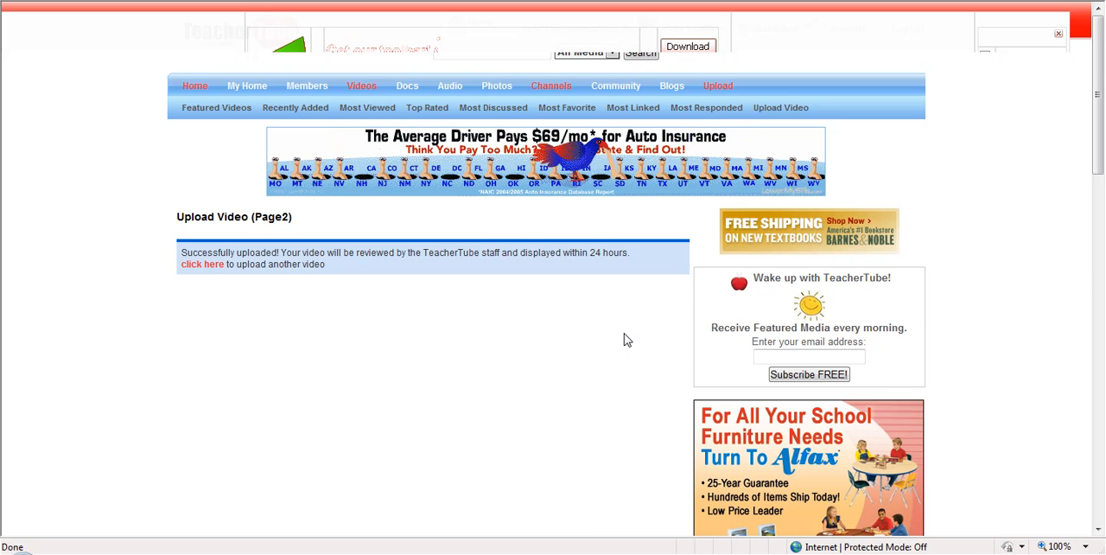
mouse_move(491, 345)
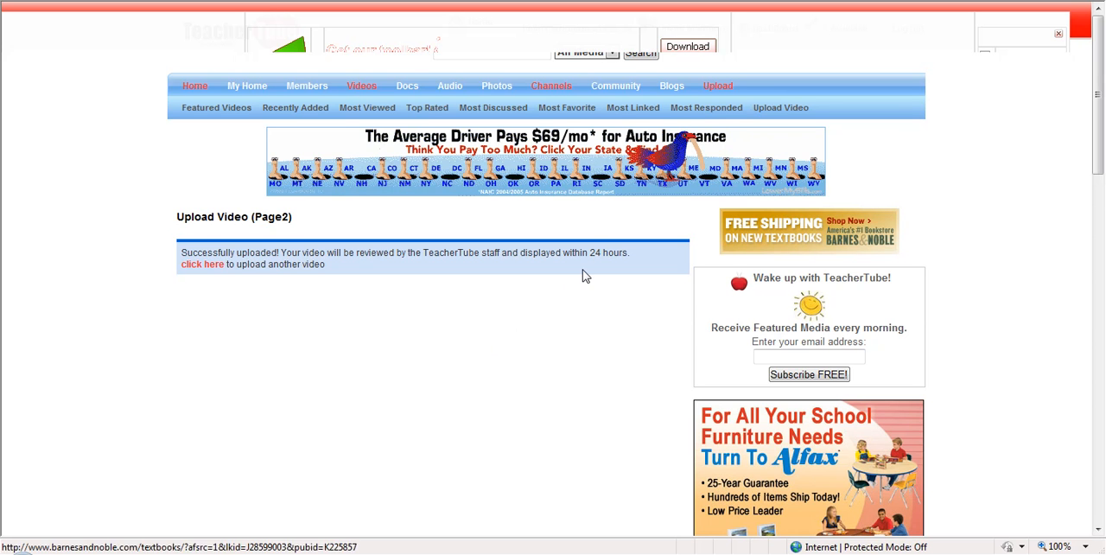
mouse_move(536, 304)
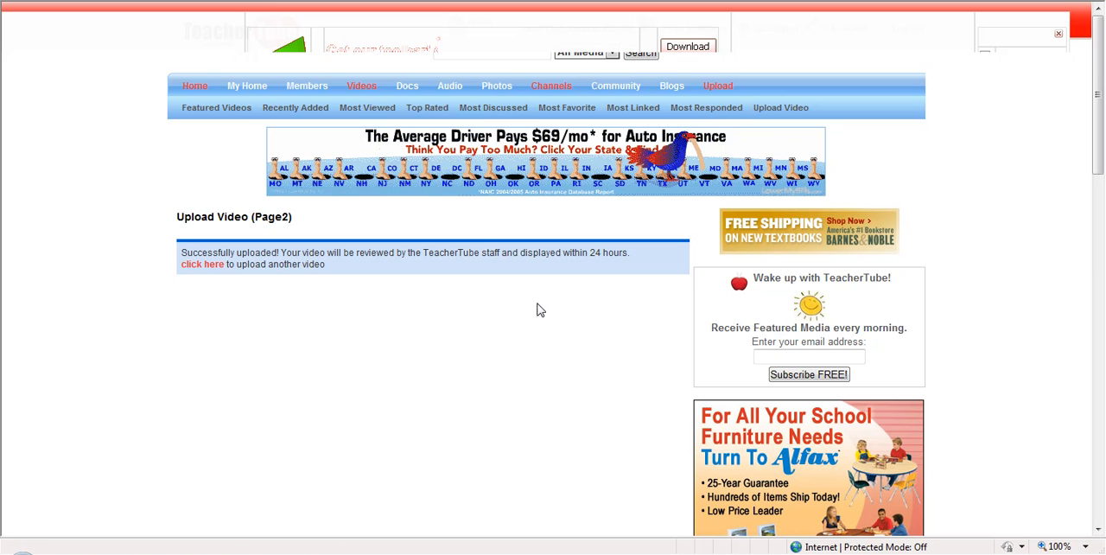
mouse_move(3, 198)
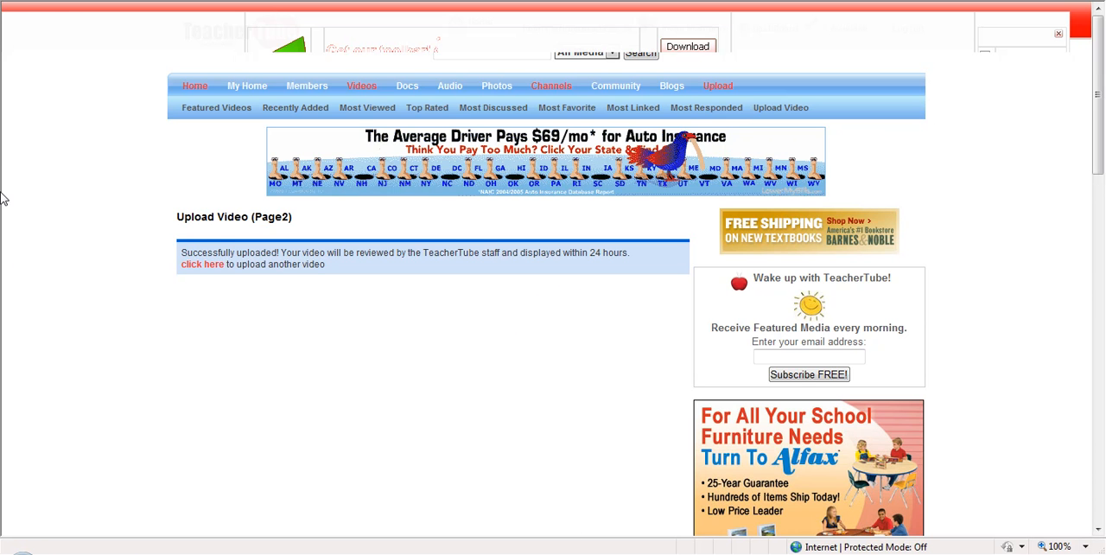